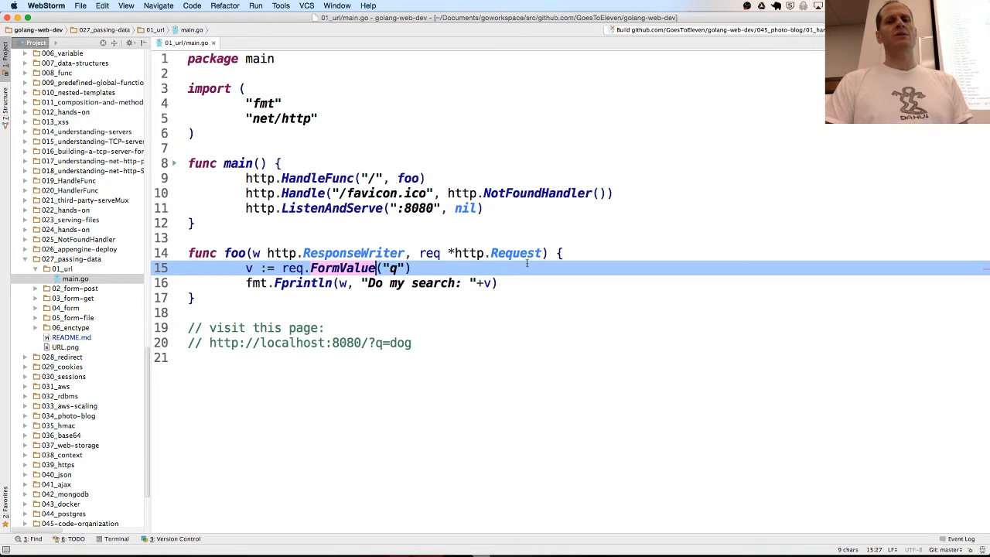
# Open 027_passing-data/02_form-post/main.go and place the cursor after name="q" in the text input.
pyautogui.click(541, 253)
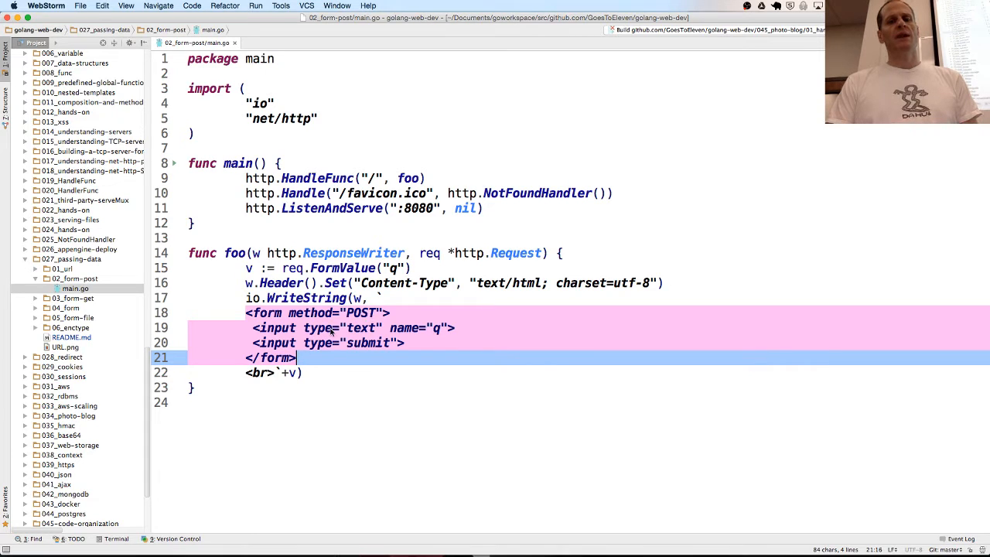
pyautogui.moveTo(422, 336)
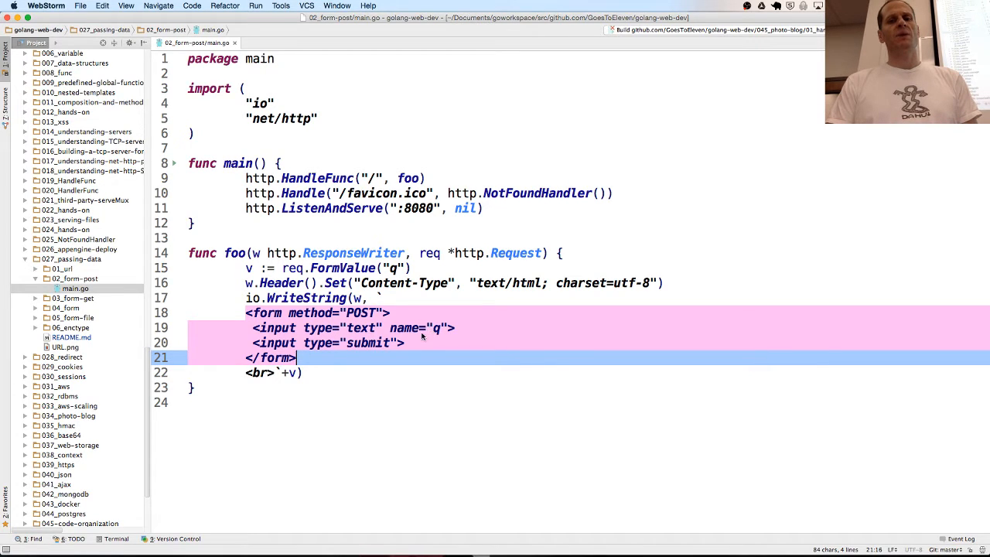
pyautogui.moveTo(424, 331)
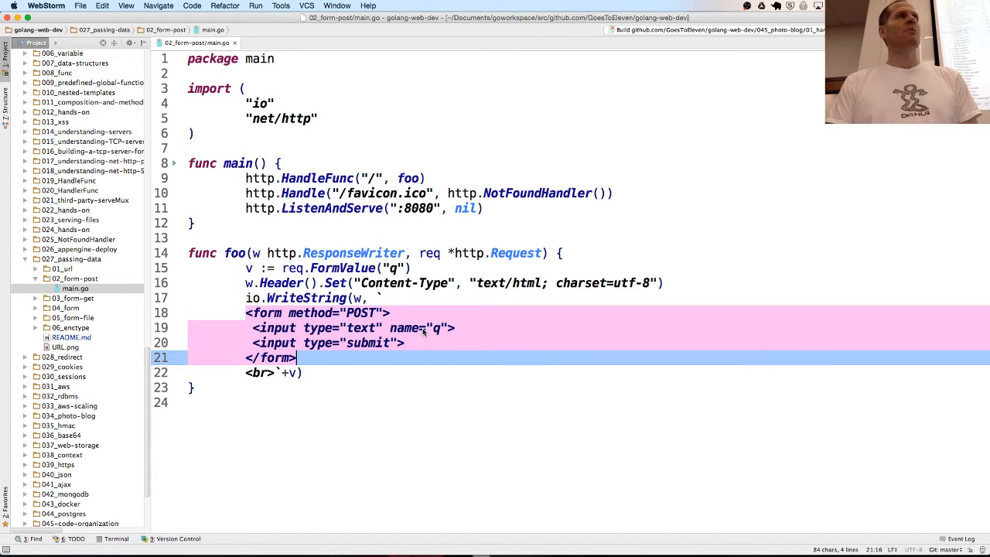
pyautogui.click(449, 327)
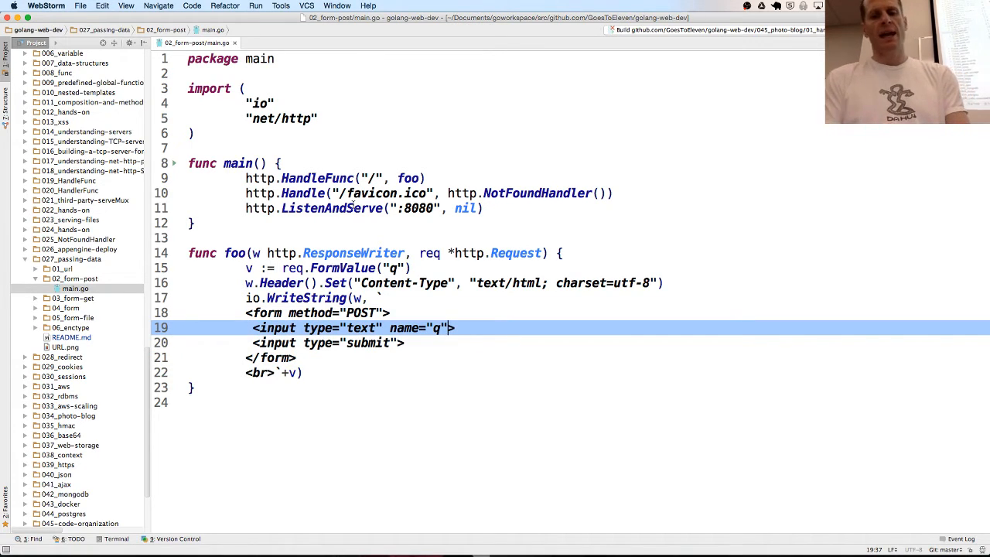
pyautogui.write('id=""')
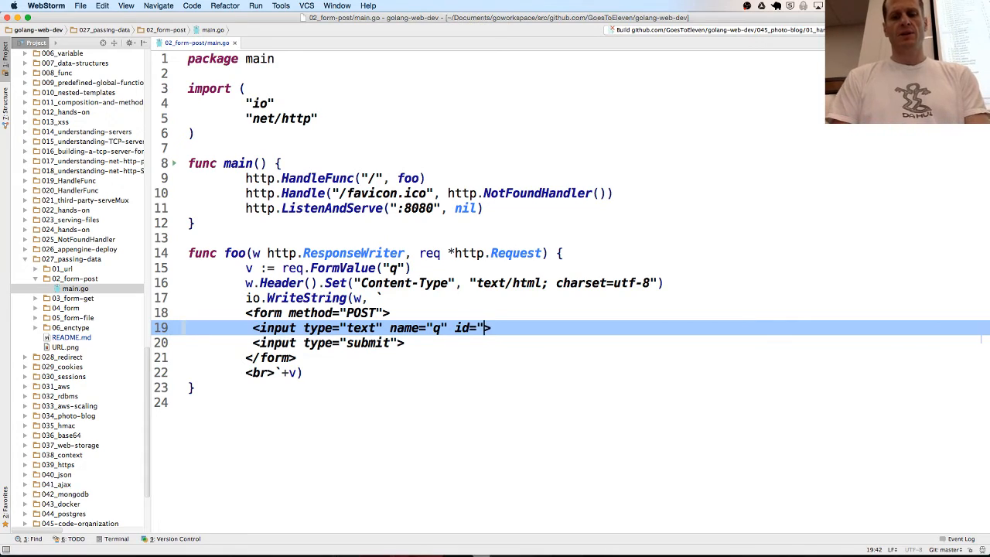
pyautogui.write('q')
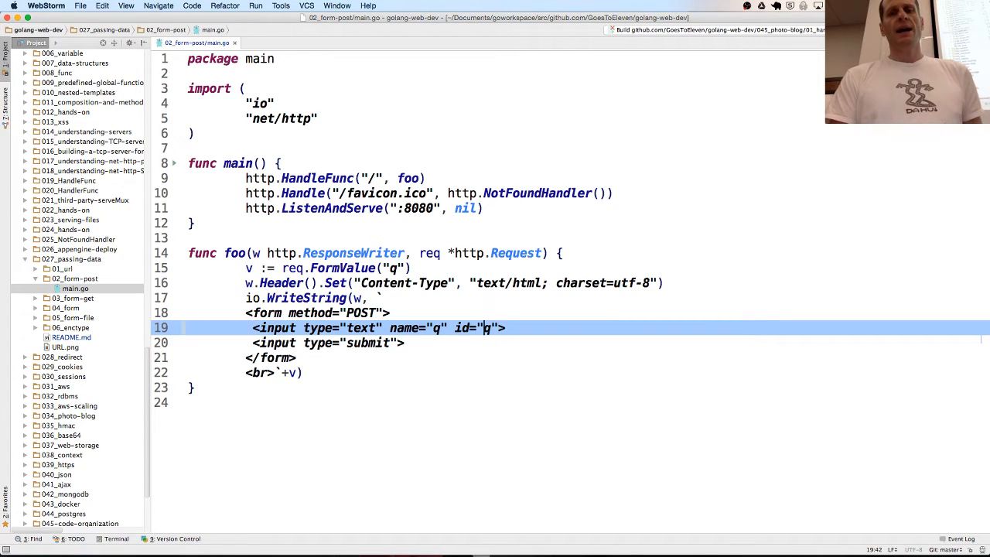
pyautogui.write('"')
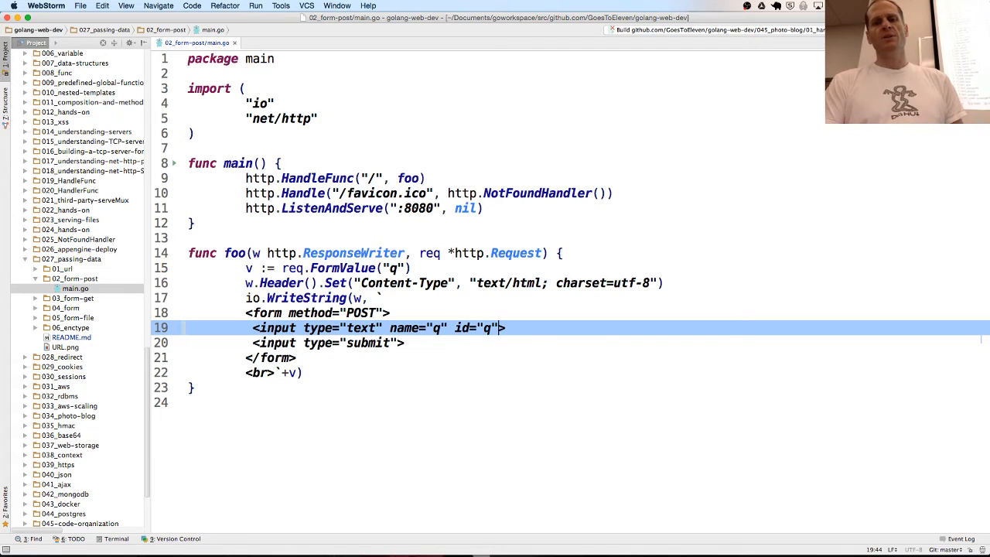
pyautogui.press('Backspace')
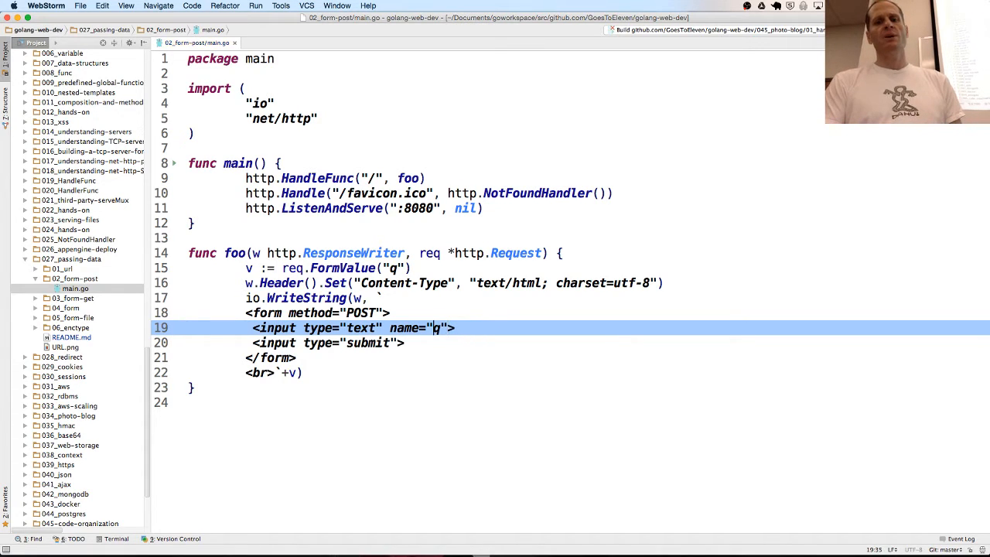
pyautogui.doubleClick(405, 328)
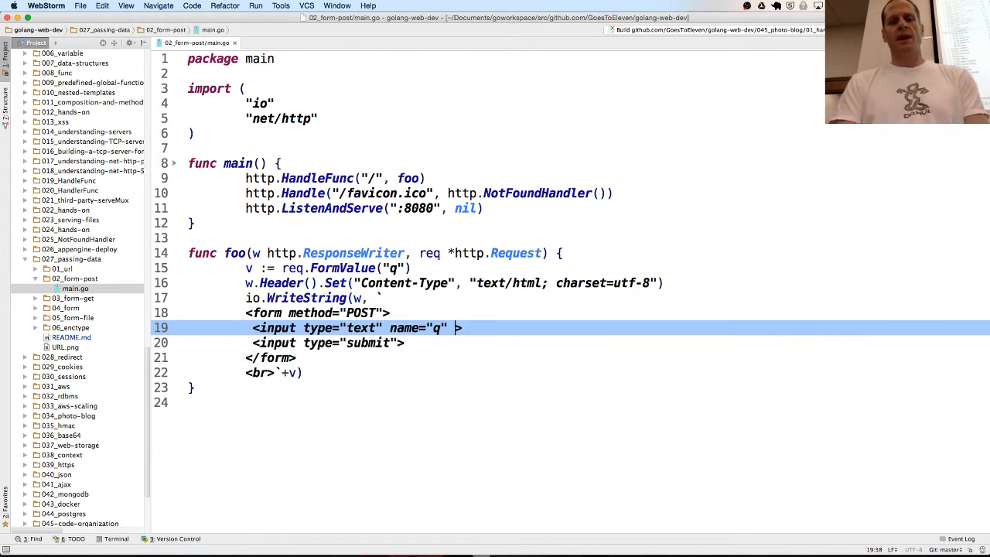
pyautogui.write('id="q"')
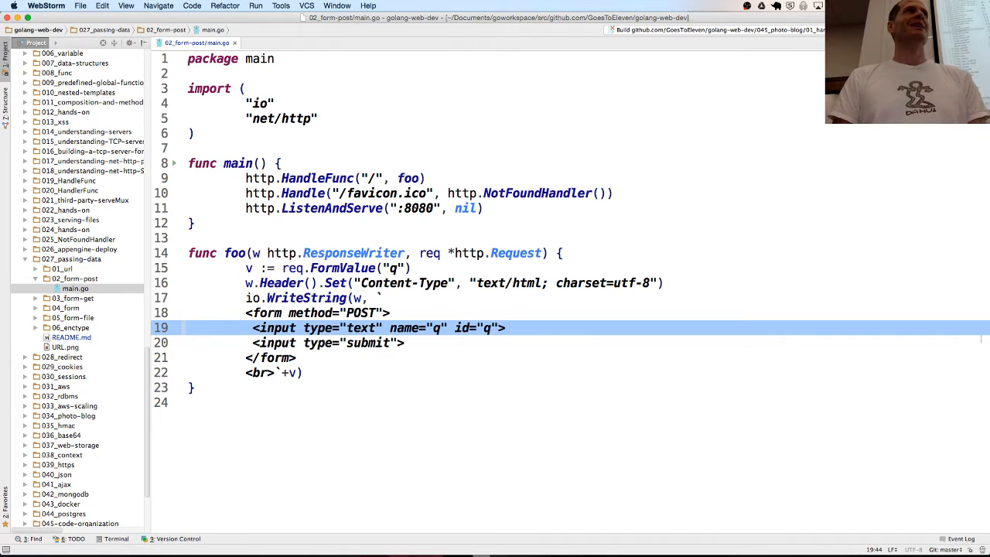
pyautogui.press('backspace')
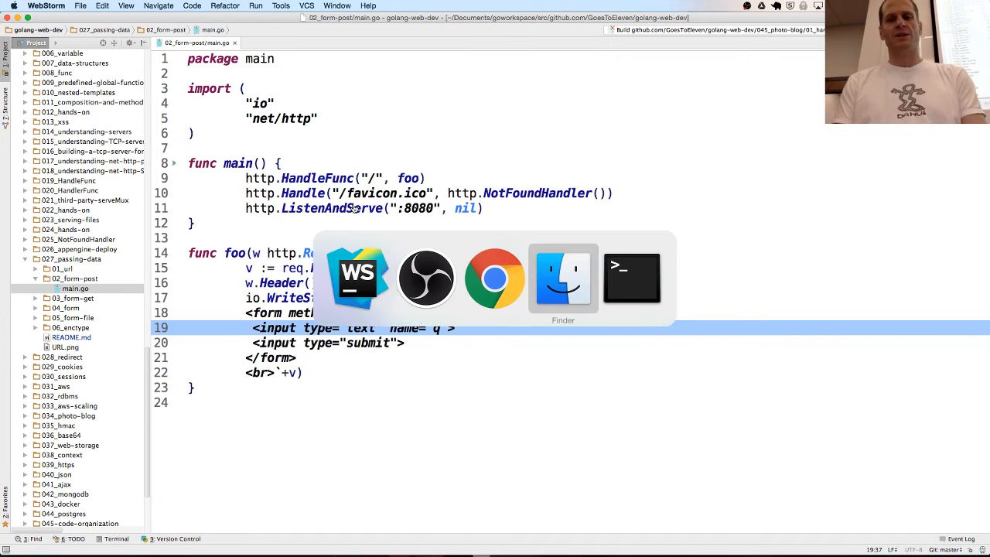
# In Terminal, cd into ../02_form-post after a failed first cd attempt.
pyautogui.click(631, 277)
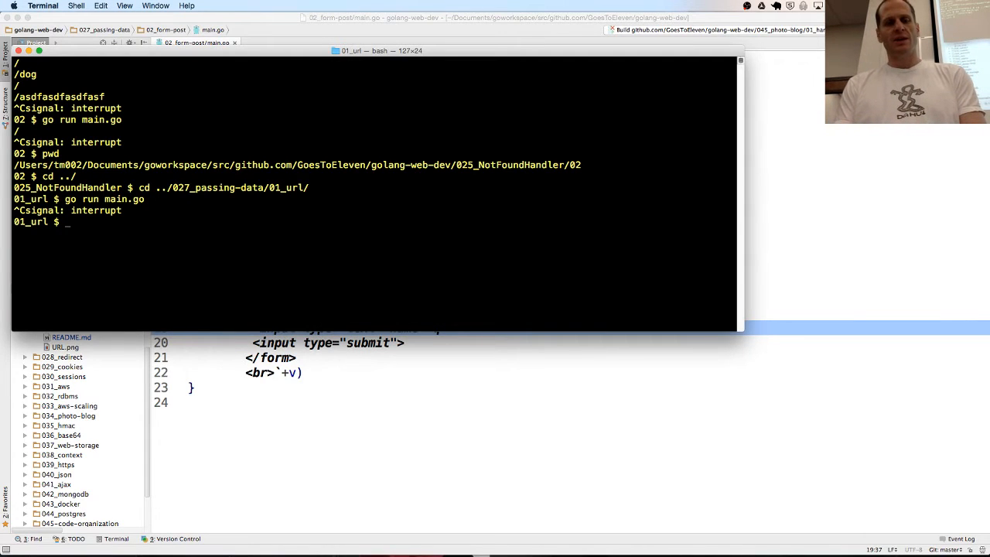
pyautogui.write('cd ../02_')
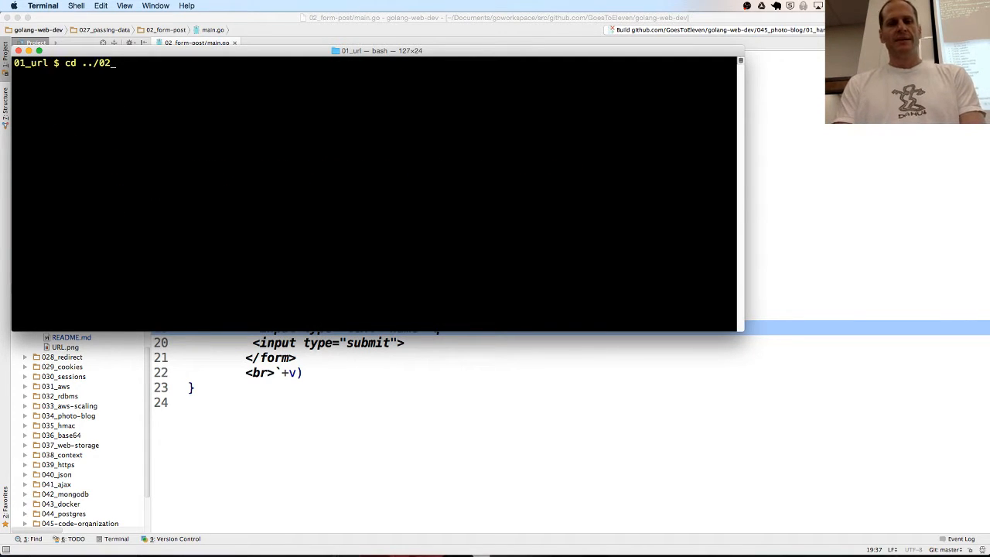
pyautogui.press('Return')
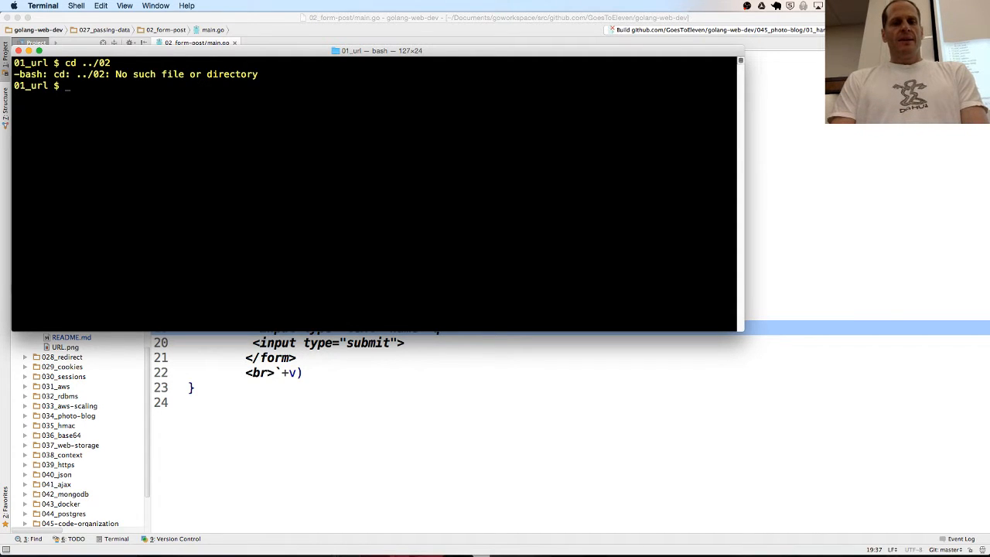
pyautogui.write('cd ../02')
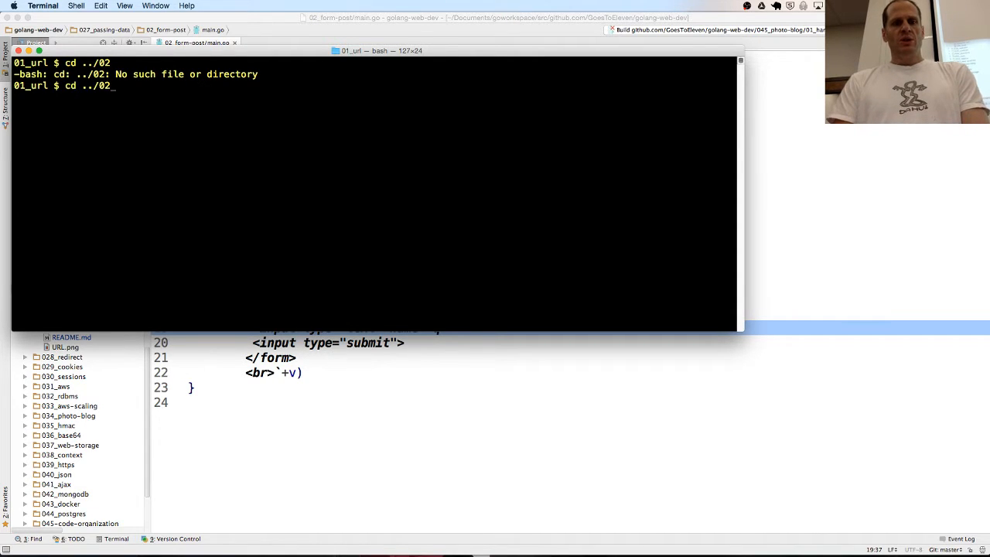
pyautogui.press('Return')
pyautogui.write('go run main.go')
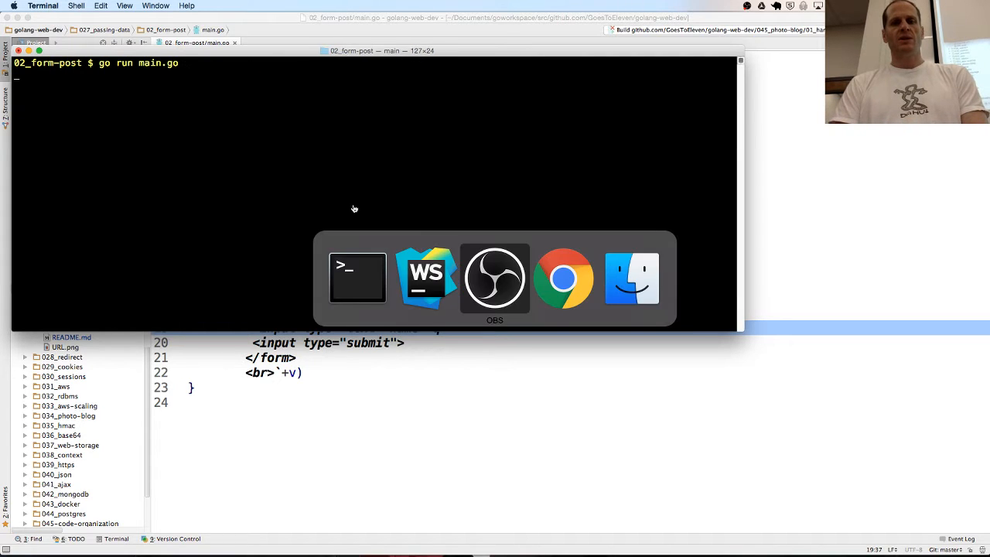
# Type 'happy happy happy' into the localhost:8080 text field and submit the form.
pyautogui.click(564, 277)
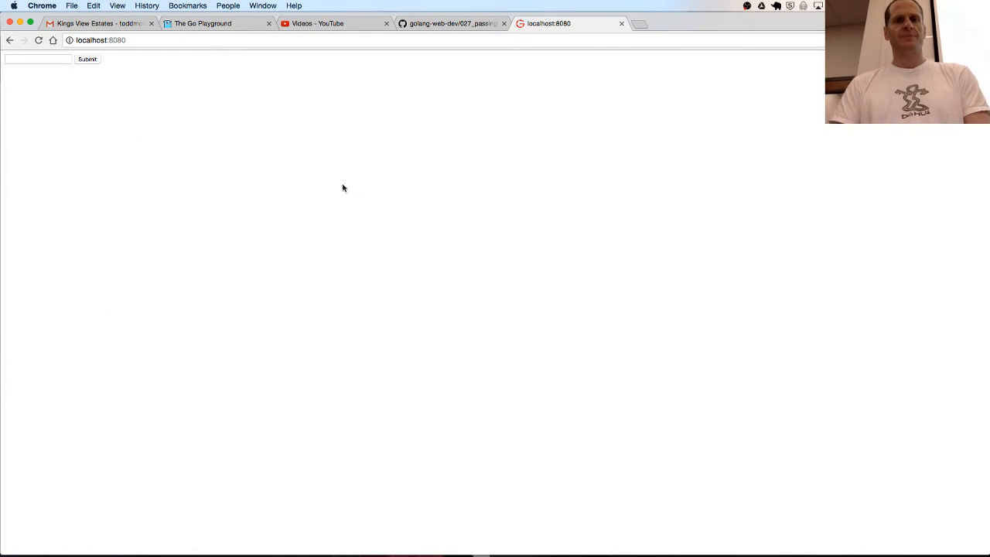
pyautogui.click(37, 59)
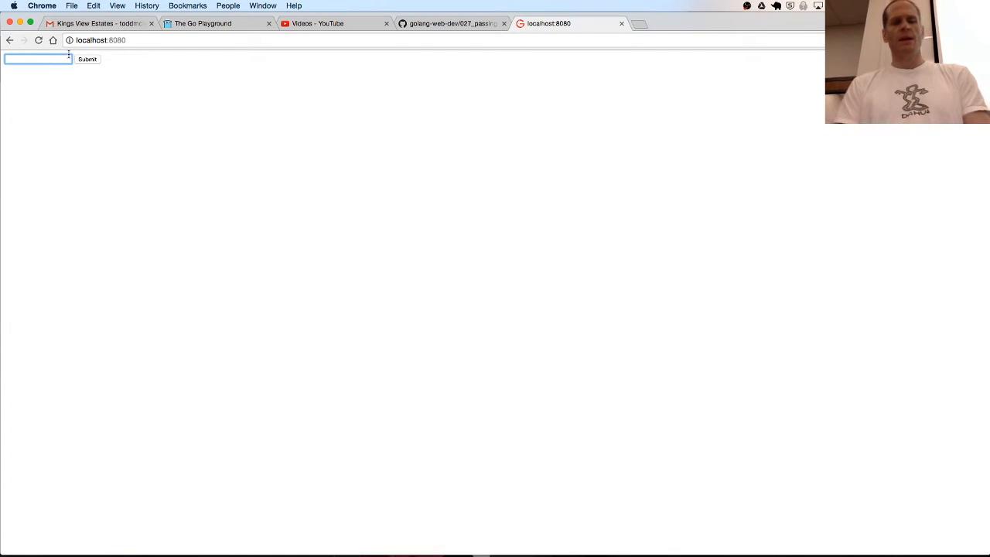
pyautogui.write('happy happy happy')
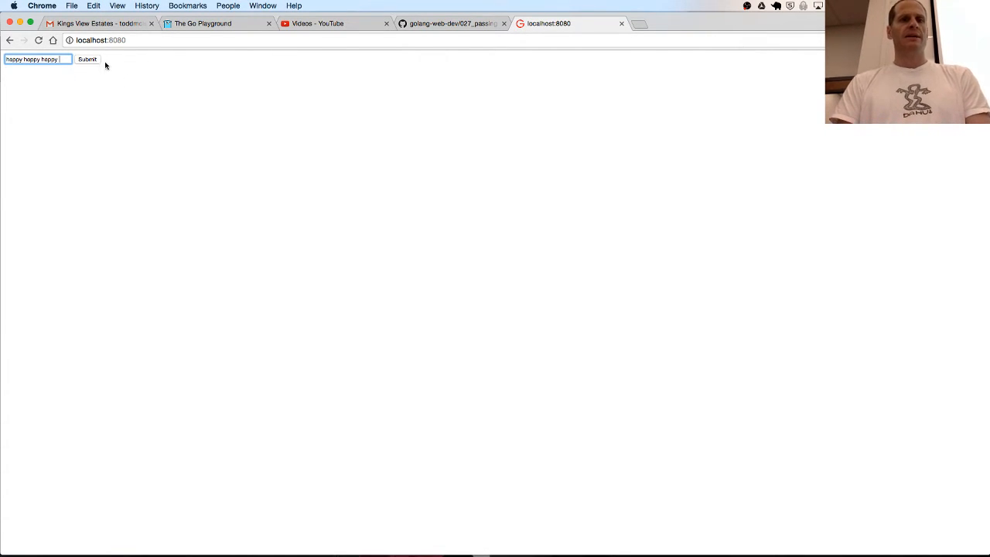
pyautogui.click(88, 59)
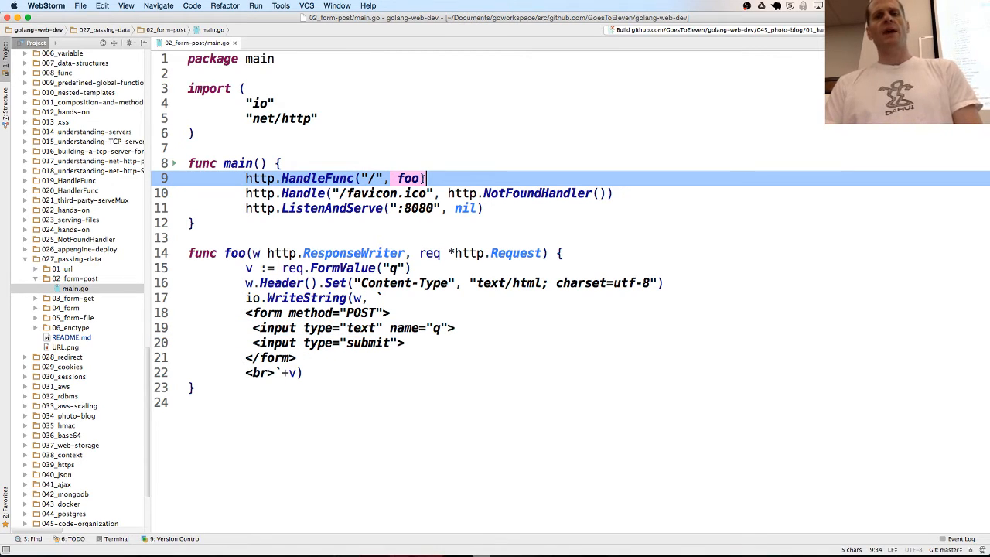
# Highlight foo in the HandleFunc call and the q key read by FormValue.
pyautogui.click(235, 253)
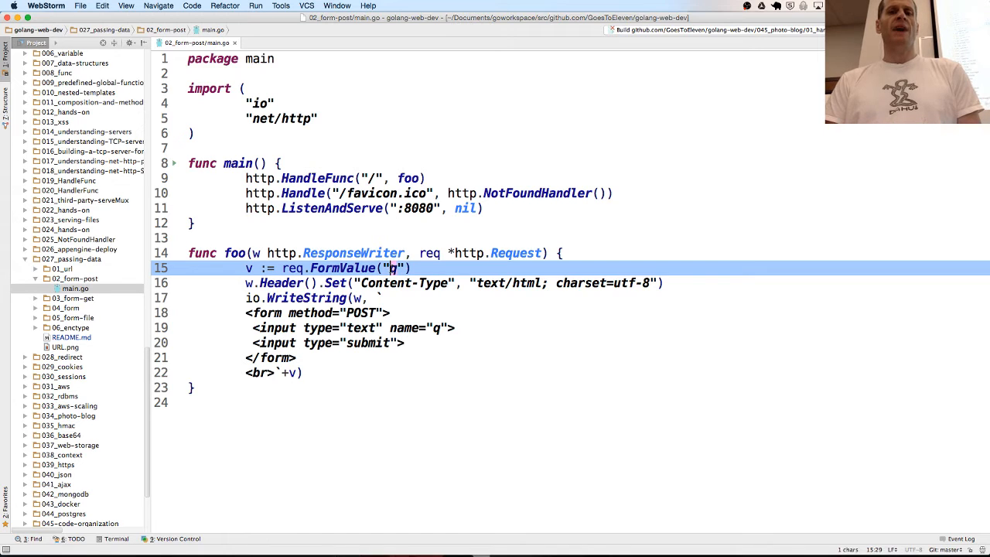
pyautogui.click(437, 327)
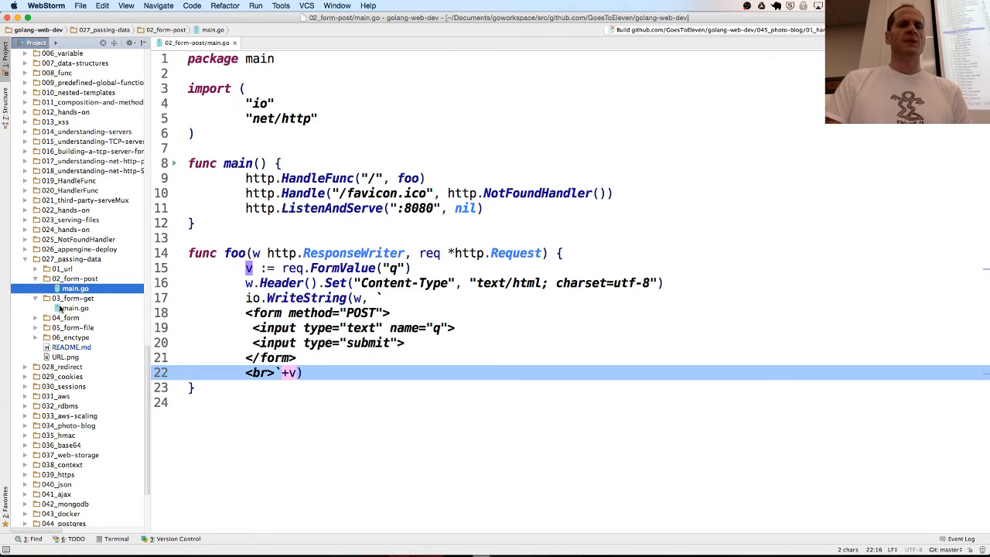
# Open 03_form-get/main.go and switch between its editor tab and form-post's tab.
pyautogui.click(75, 308)
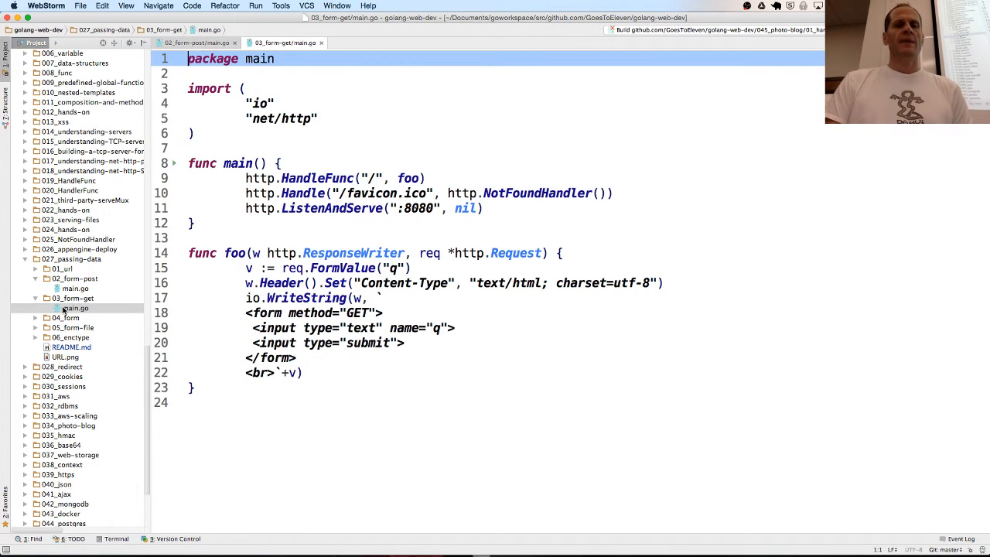
pyautogui.moveTo(129, 54)
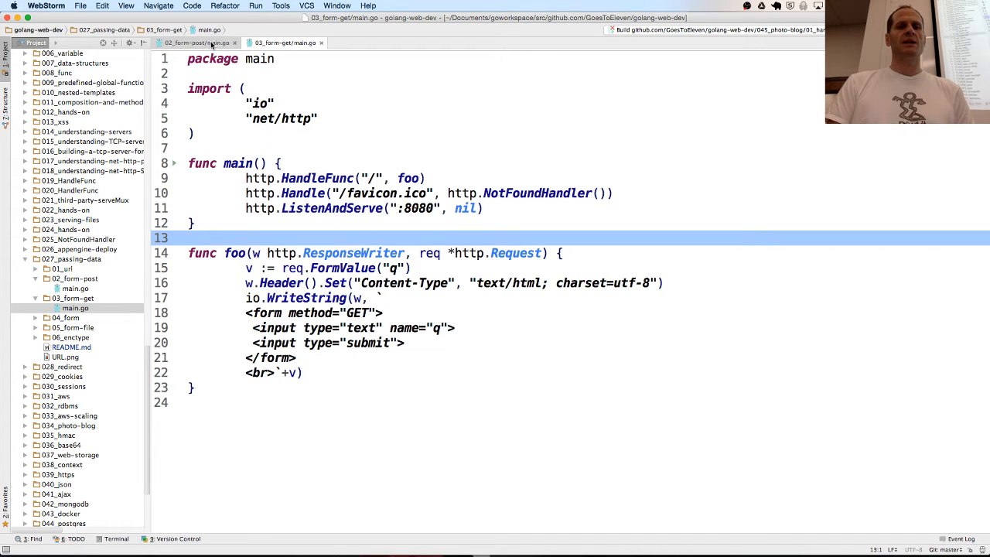
pyautogui.click(197, 43)
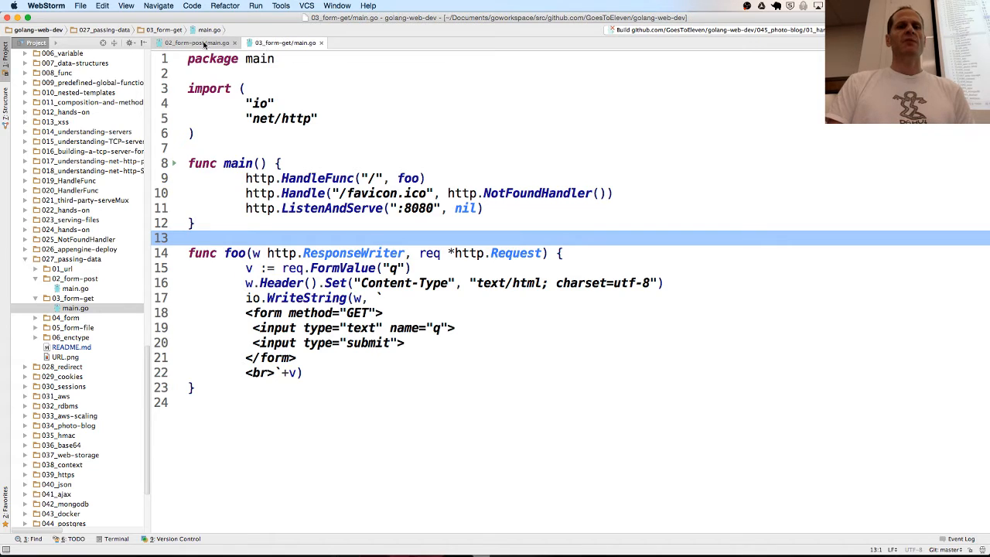
pyautogui.click(278, 43)
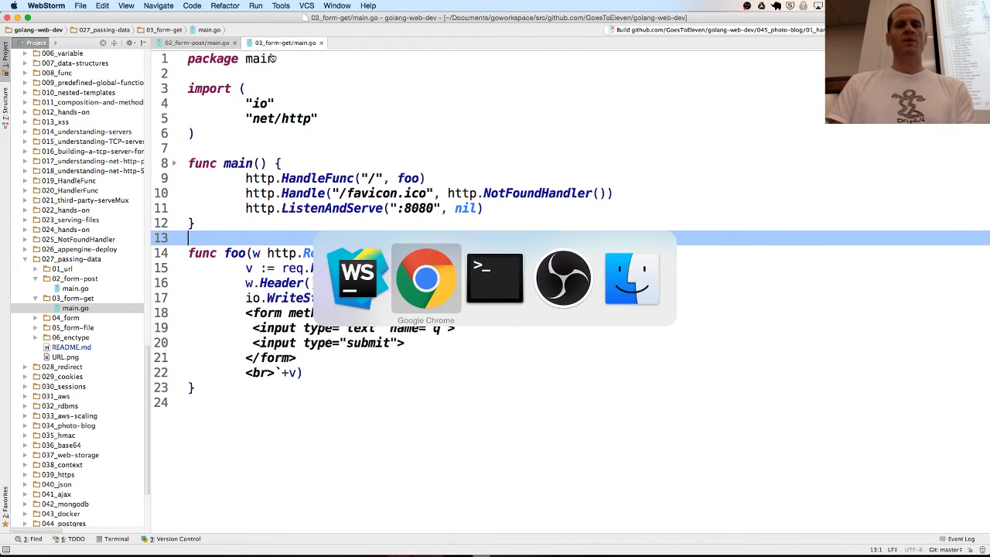
# Run go run main.go in Terminal to launch the GET form server.
pyautogui.click(495, 277)
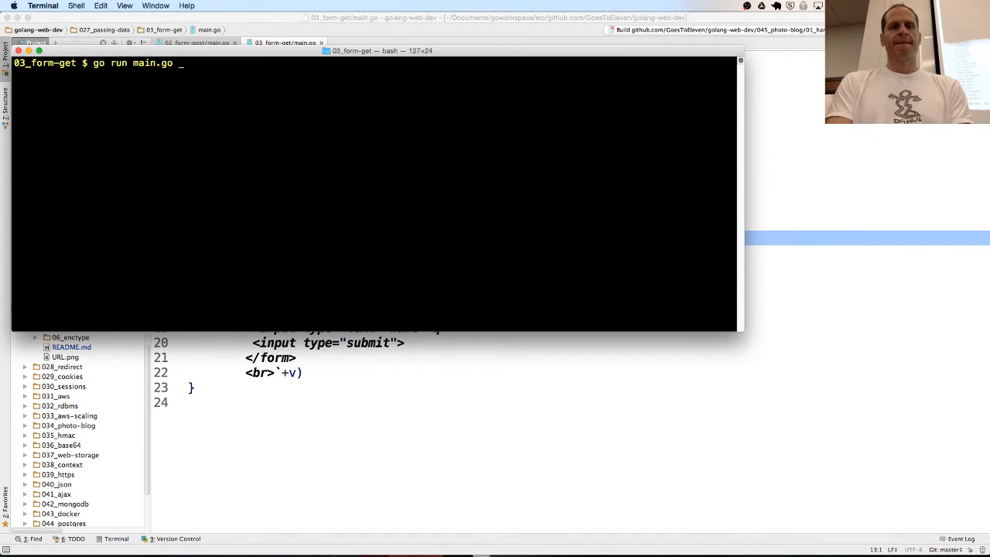
pyautogui.press('Return')
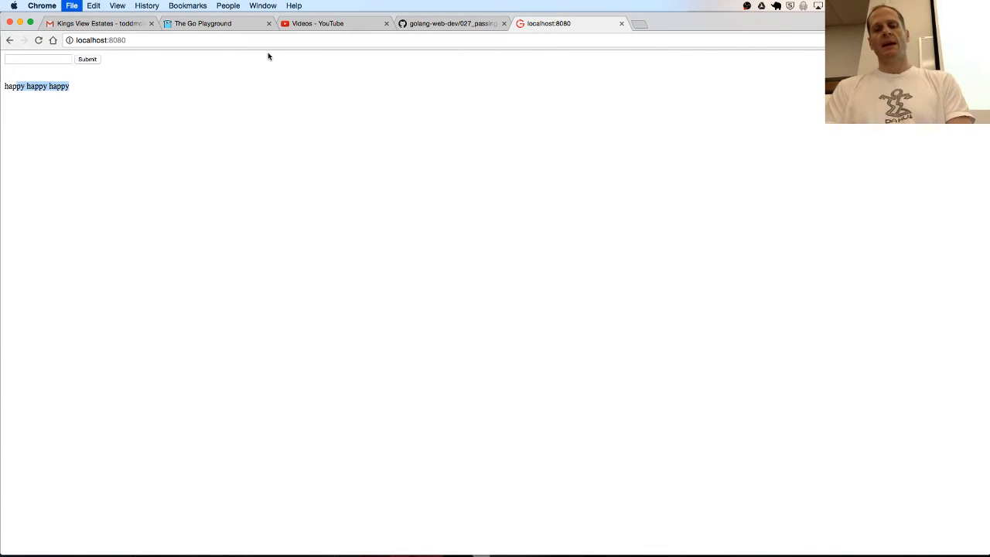
# Enter 'joy joy joy' in the GET form on a new localhost:8080 tab and submit.
pyautogui.click(648, 24)
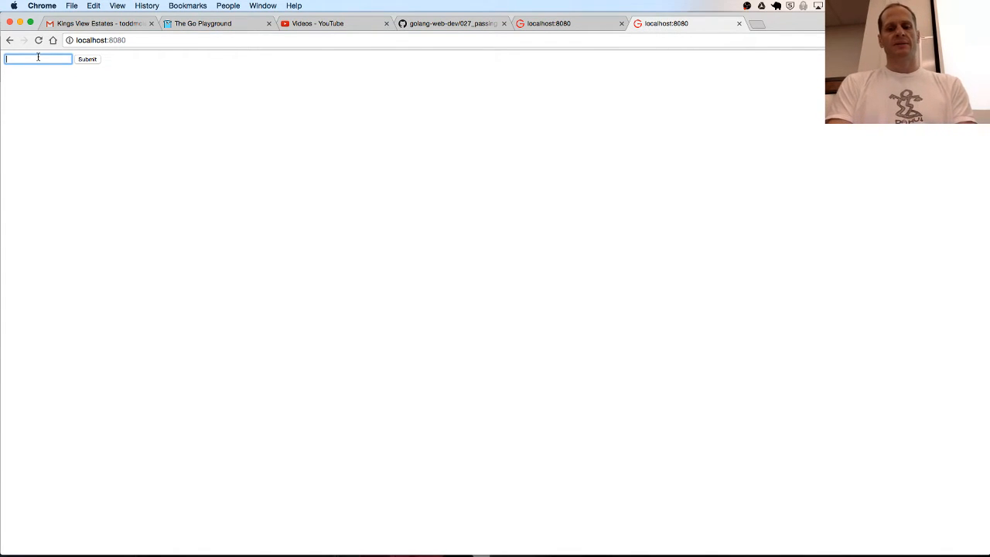
pyautogui.write('joy joy joy')
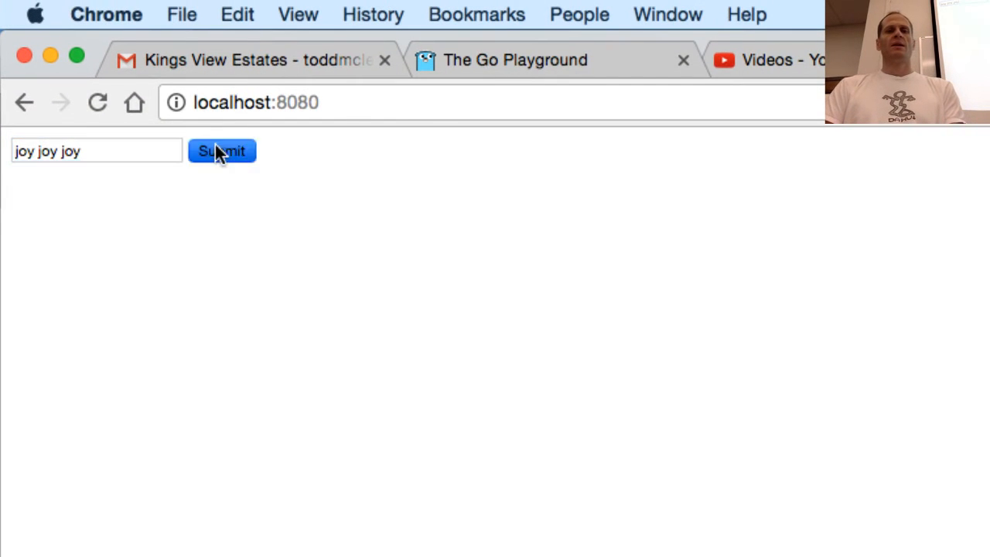
pyautogui.click(222, 151)
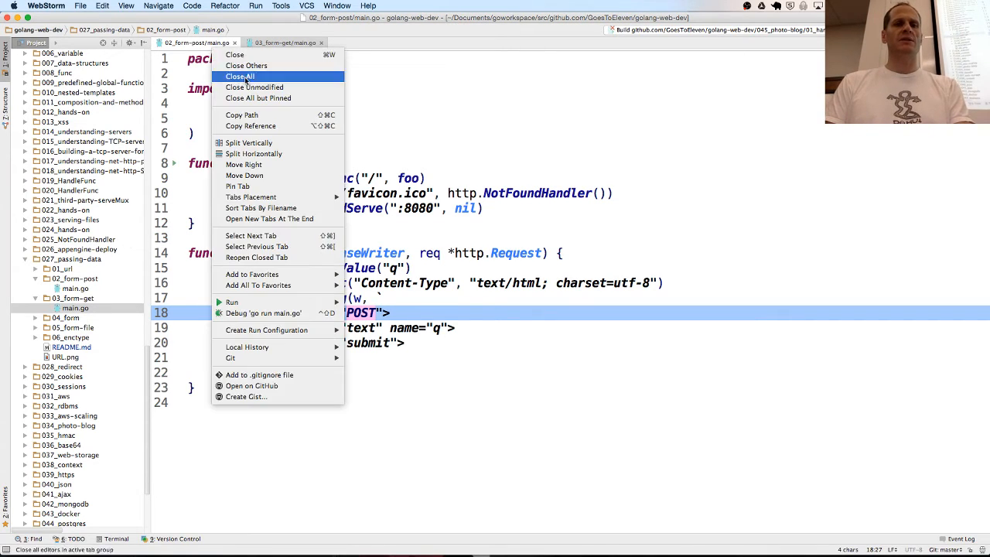
# Close all open files and open 04_form's main.go and the footer include template.
pyautogui.click(240, 75)
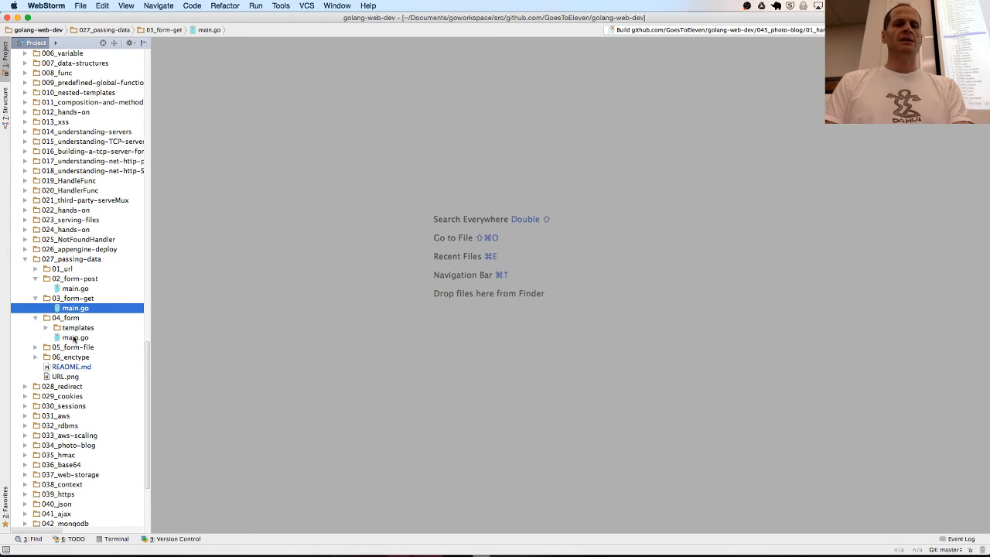
pyautogui.doubleClick(75, 337)
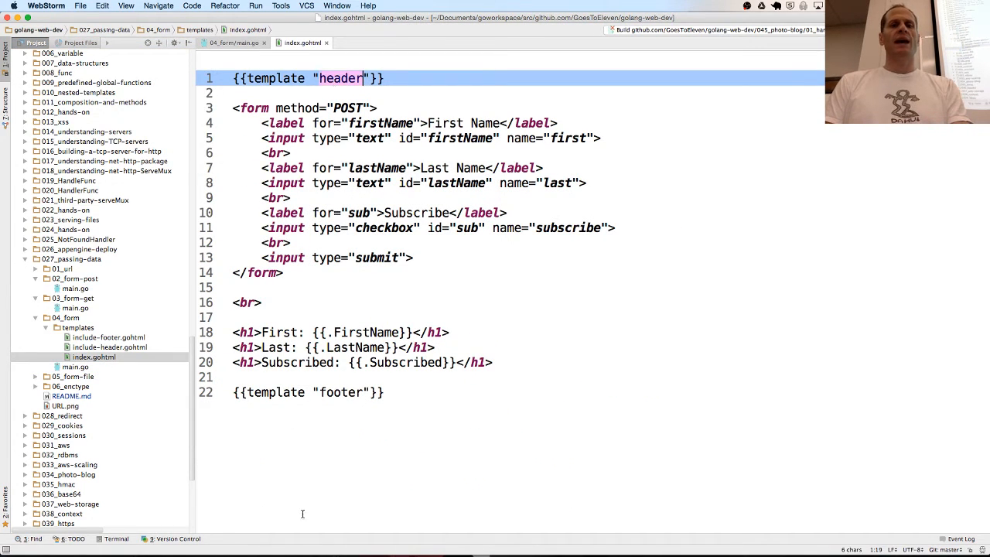
pyautogui.click(353, 392)
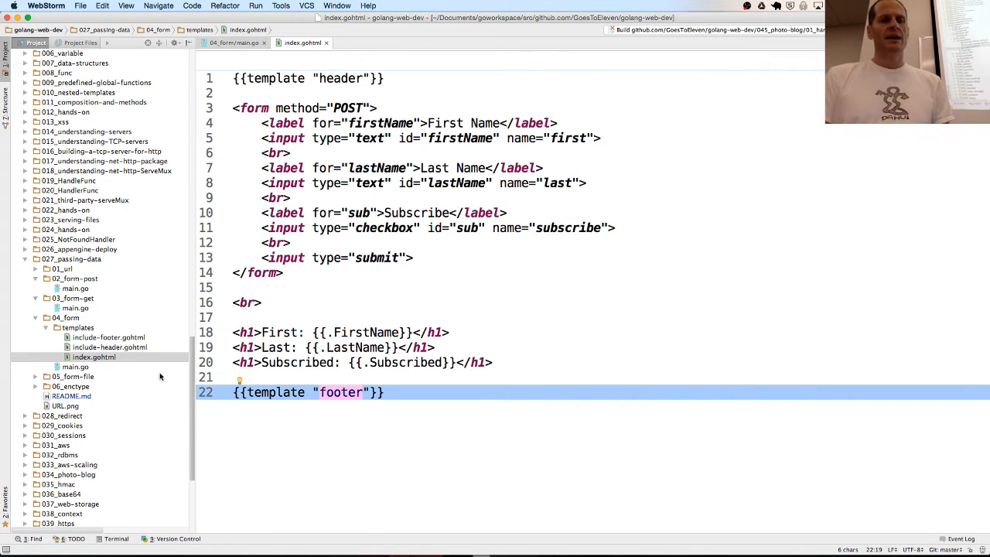
pyautogui.click(108, 337)
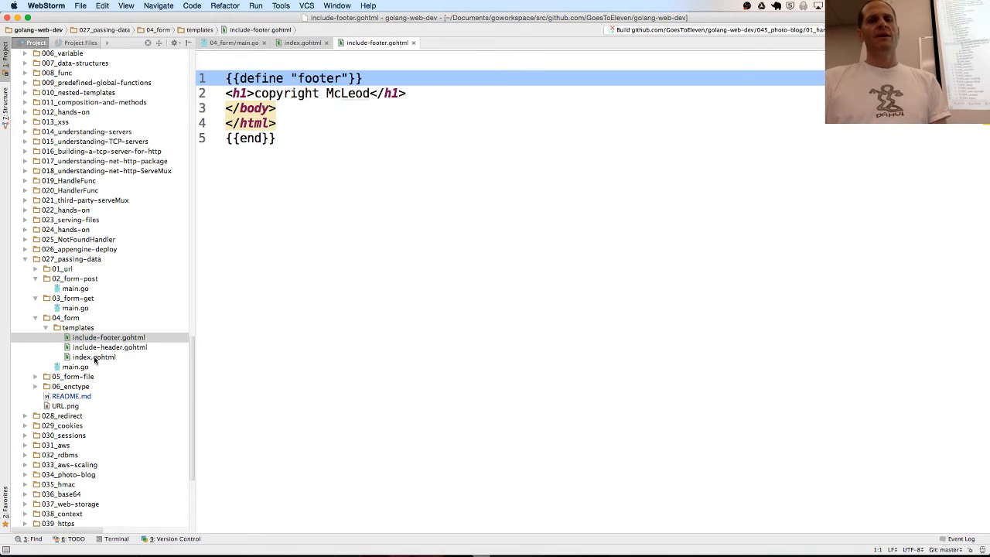
# Open include-header.gohtml and compare header and footer templates with index.gohtml.
pyautogui.doubleClick(261, 78)
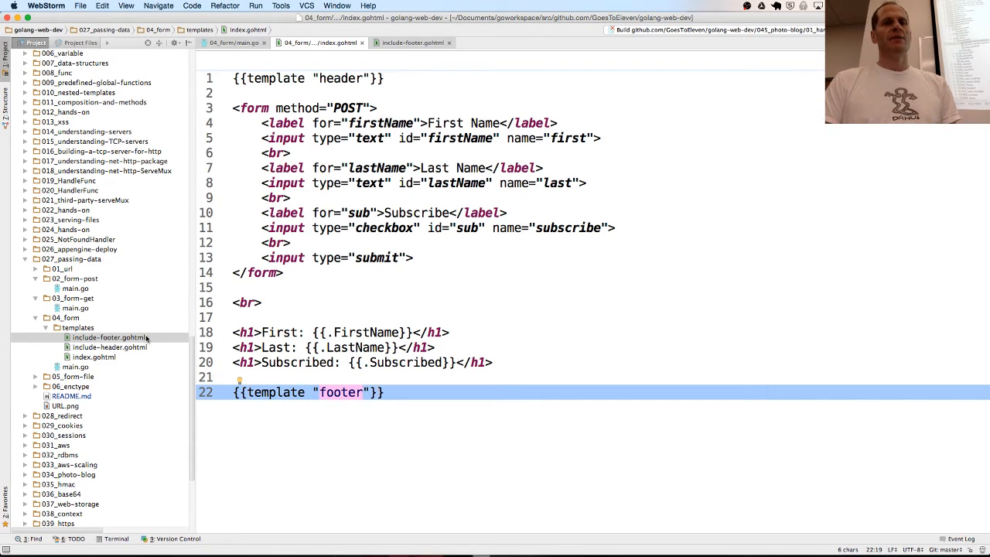
pyautogui.click(110, 347)
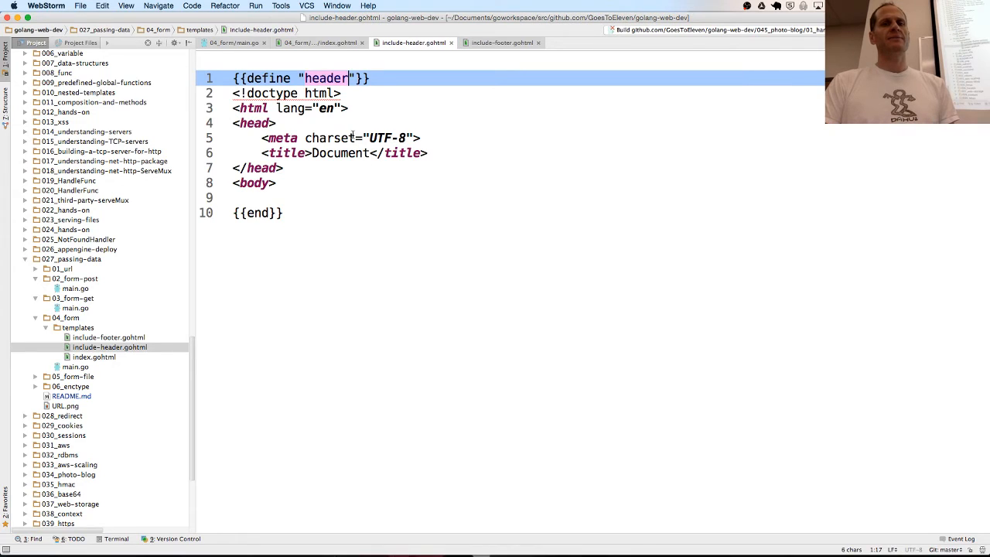
pyautogui.click(317, 43)
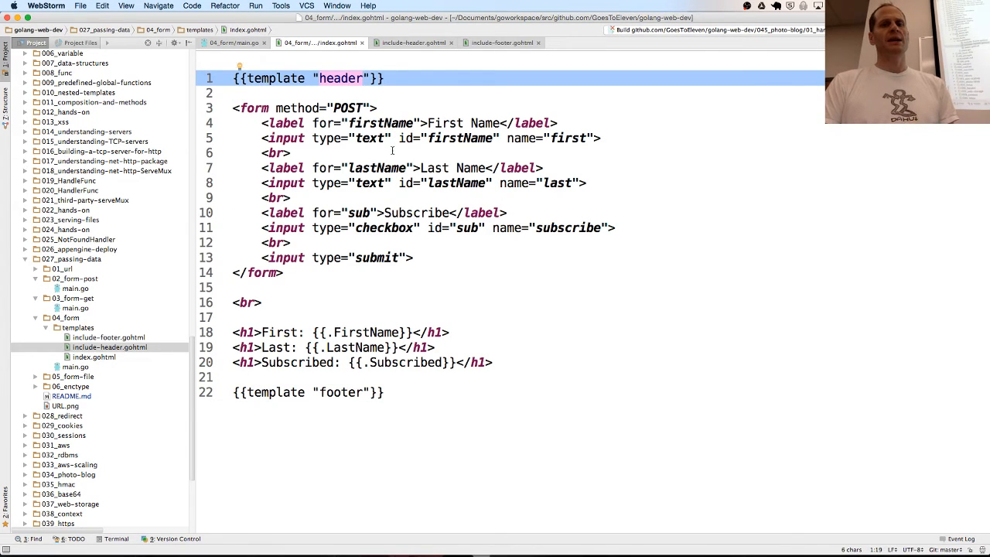
pyautogui.click(412, 42)
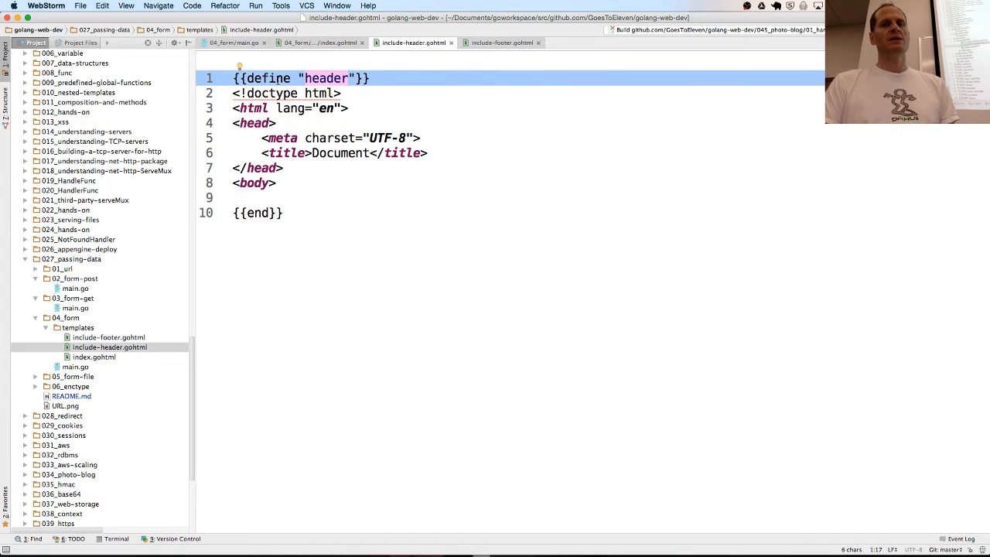
pyautogui.click(317, 42)
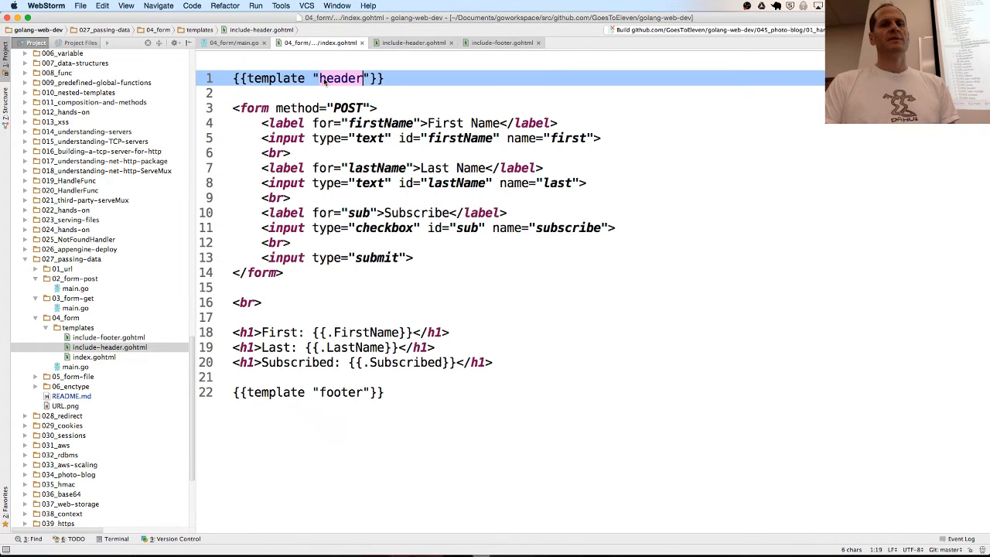
pyautogui.click(501, 42)
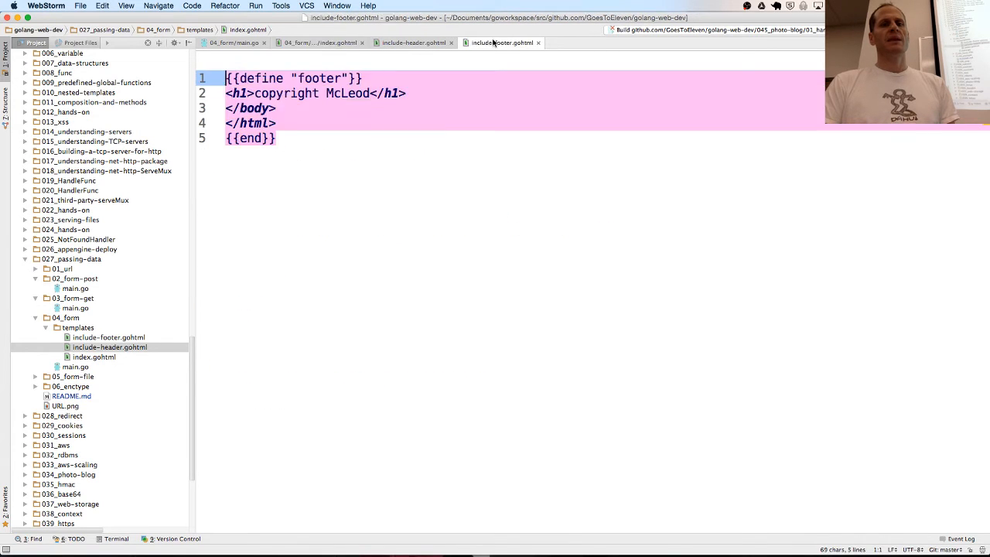
pyautogui.click(309, 93)
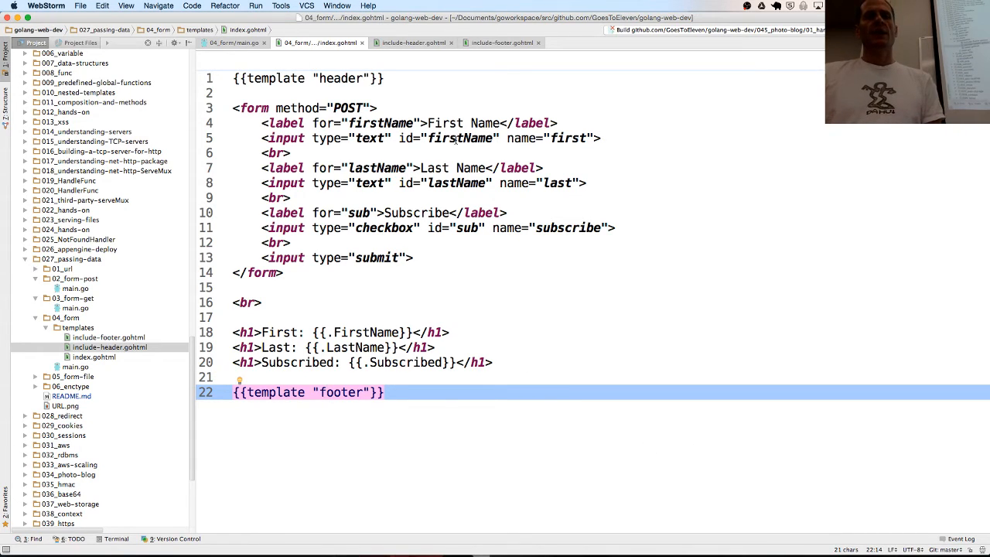
pyautogui.click(460, 138)
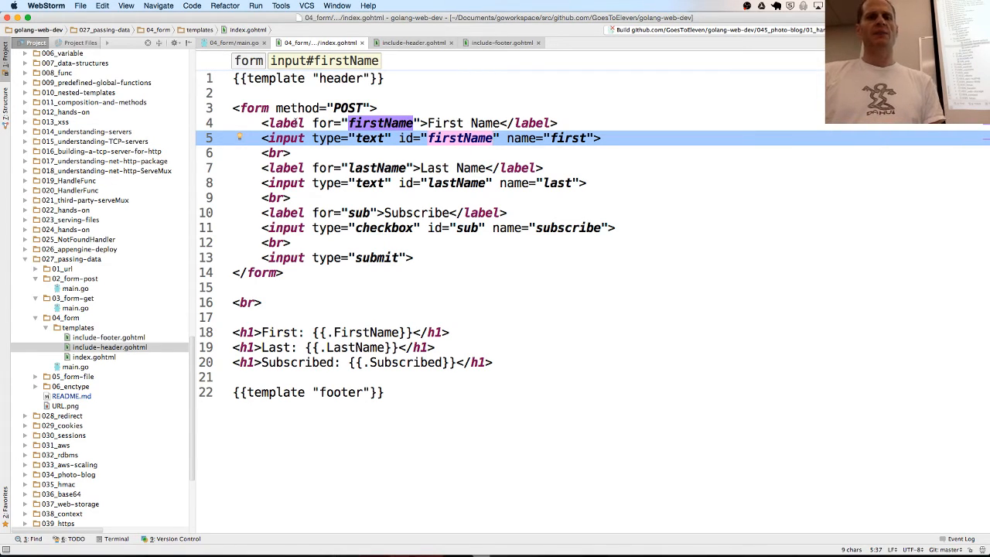
pyautogui.click(294, 123)
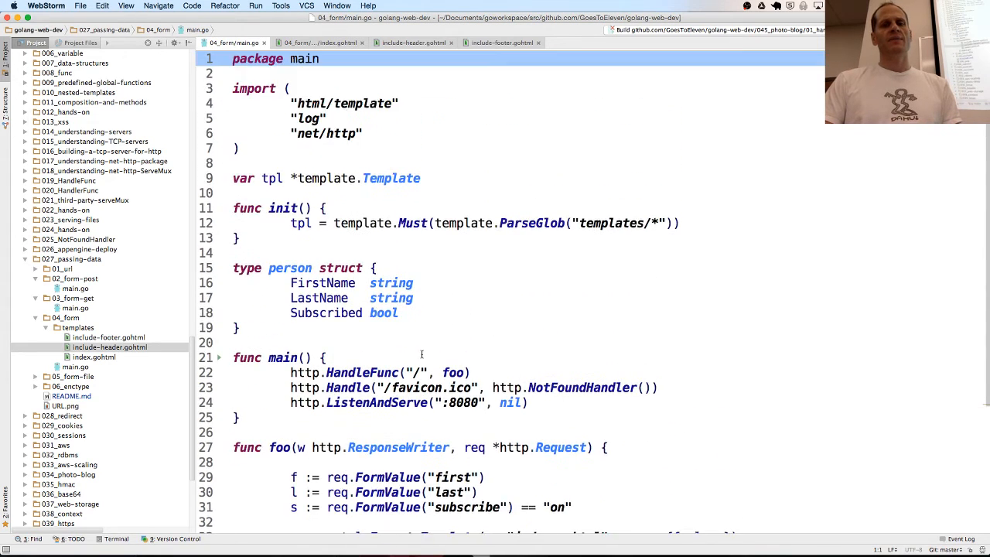
pyautogui.scroll(-3)
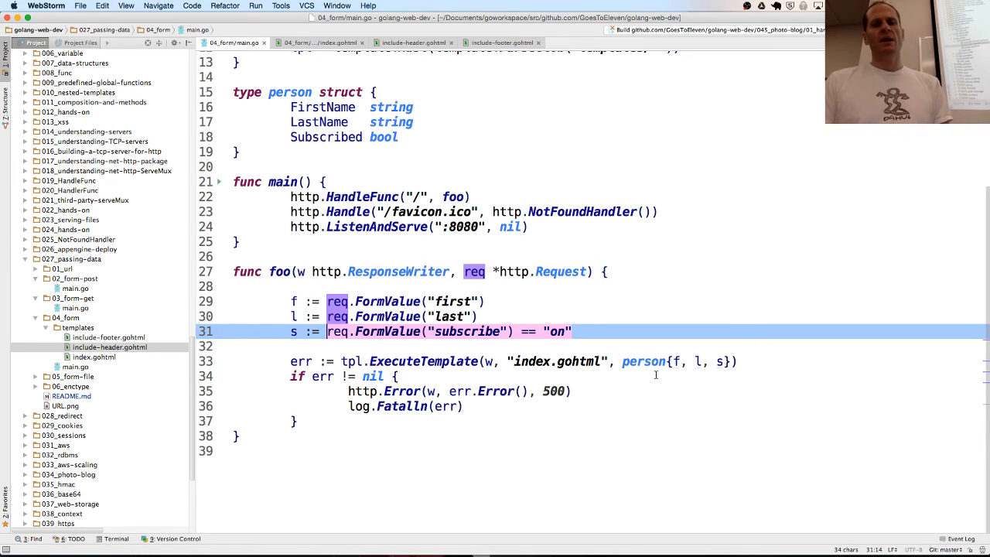
pyautogui.click(639, 362)
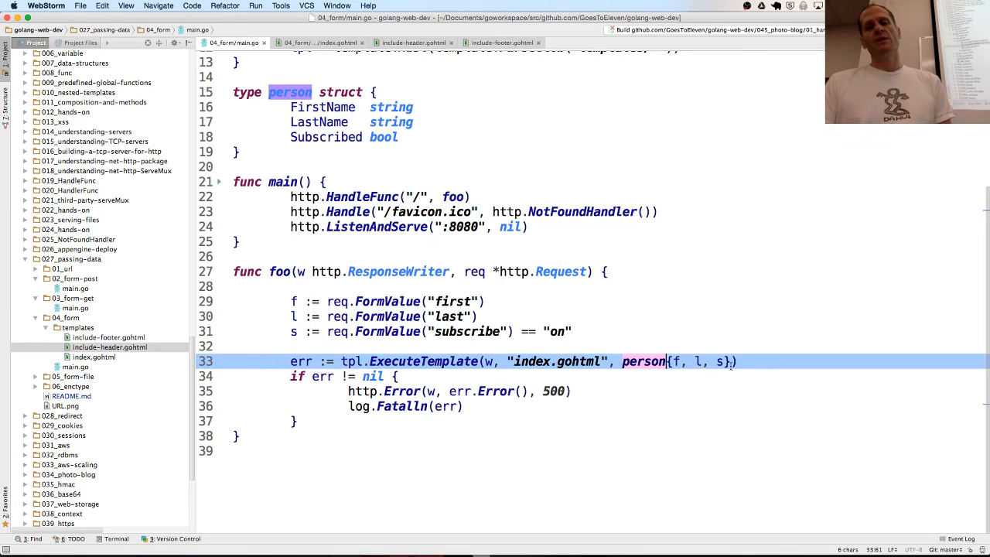
pyautogui.click(398, 376)
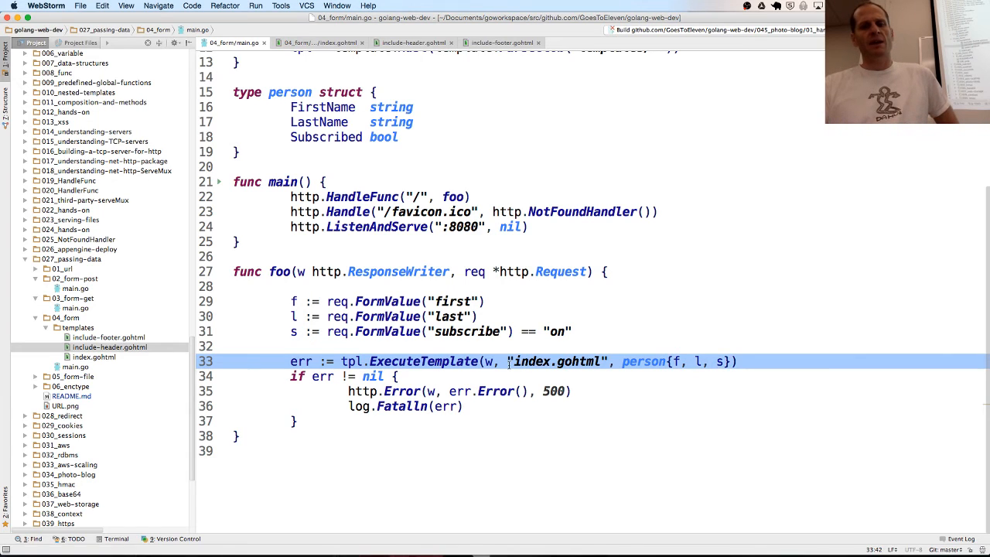
pyautogui.click(93, 358)
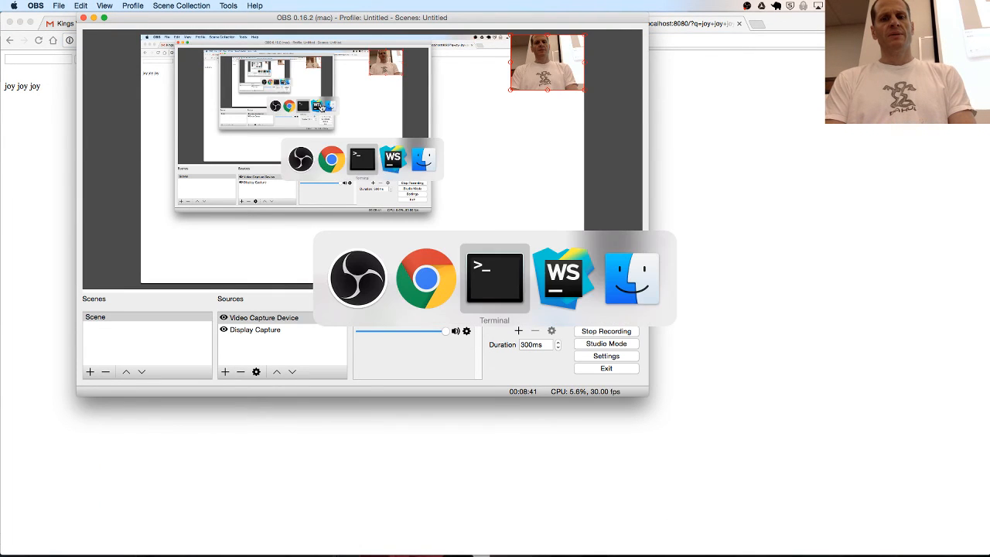
# Fill First Name James and Last Name Bond, tick Subscribe, and submit.
pyautogui.click(425, 279)
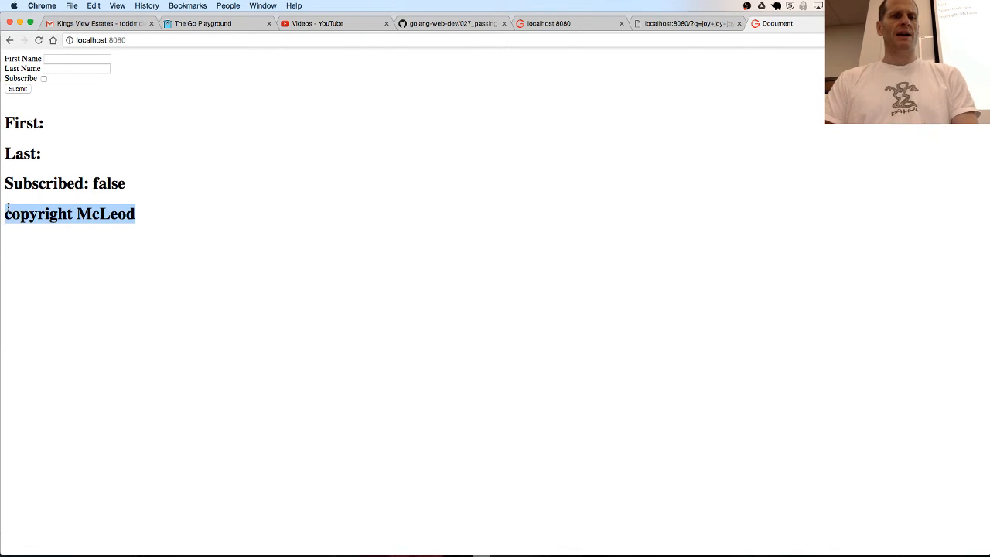
pyautogui.write('James')
pyautogui.click(77, 68)
pyautogui.write('Bond')
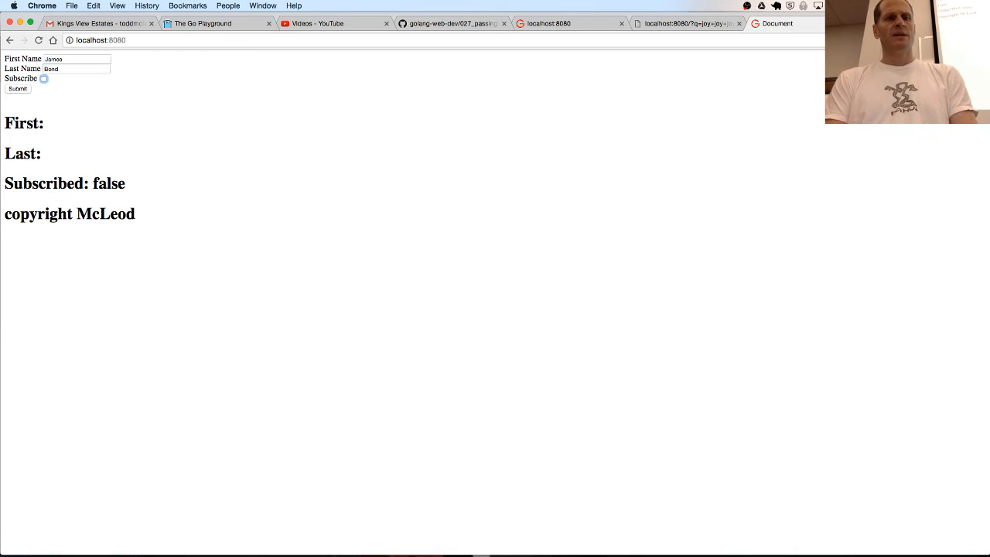
pyautogui.click(44, 79)
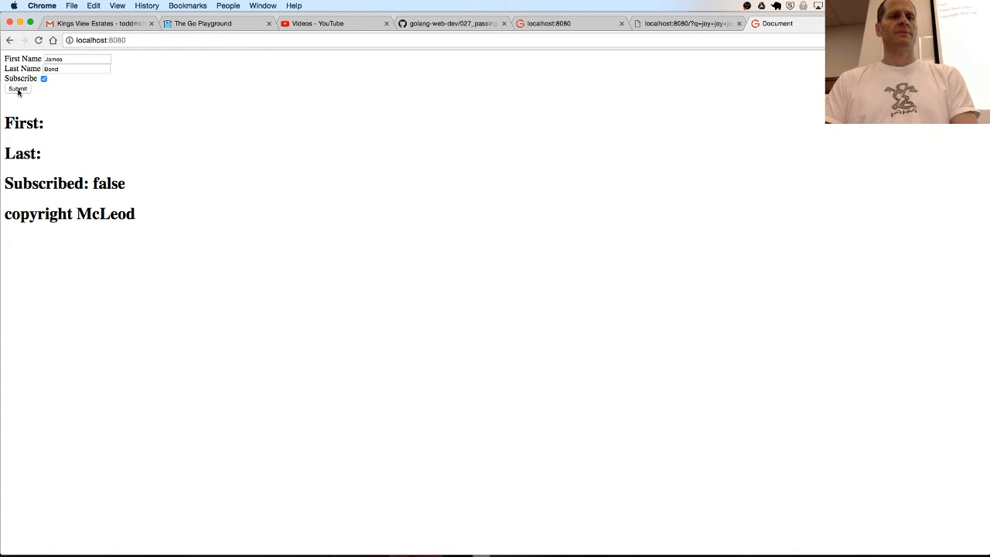
pyautogui.click(17, 88)
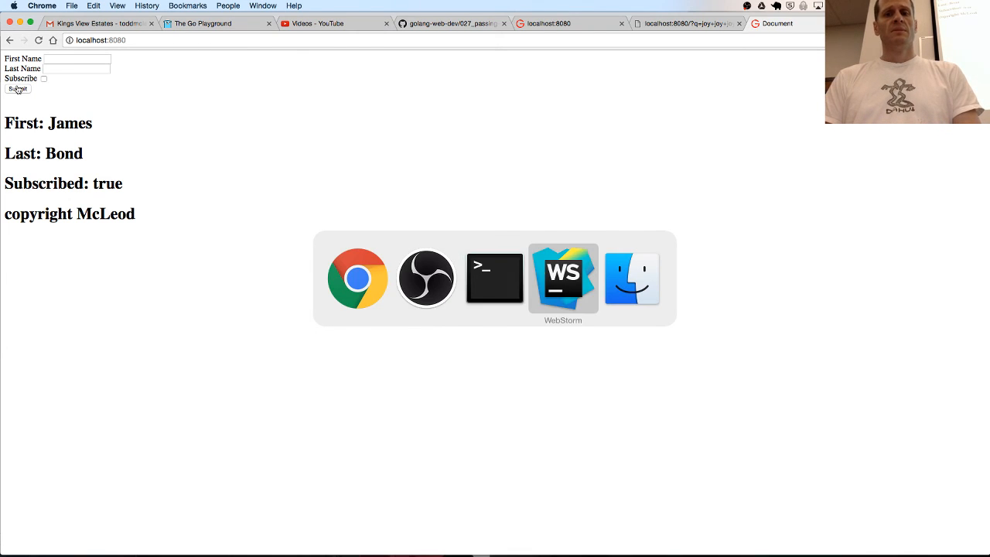
# Close the other tabs and main.go, then expand 05_form-file and 06_enctype in the Project tree.
pyautogui.click(563, 277)
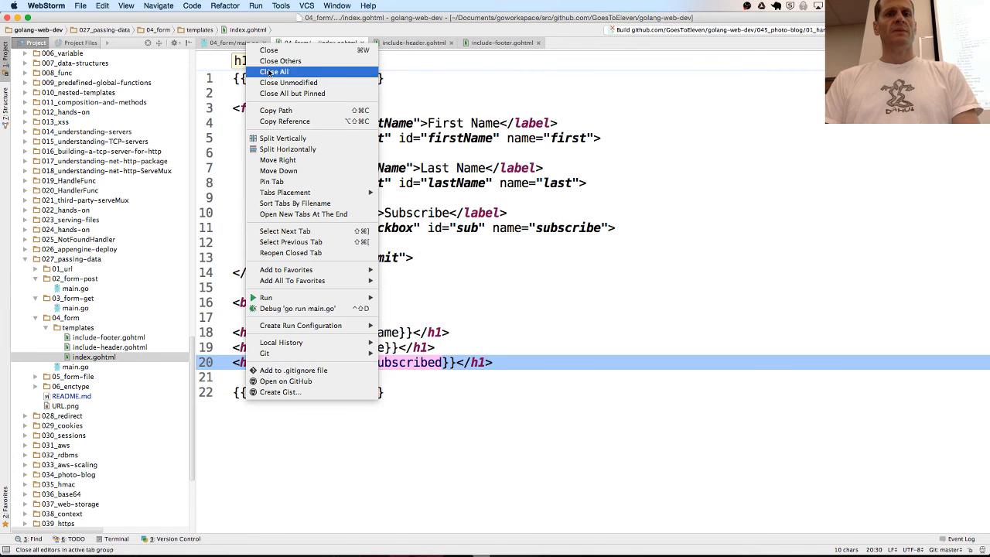
pyautogui.moveTo(280, 60)
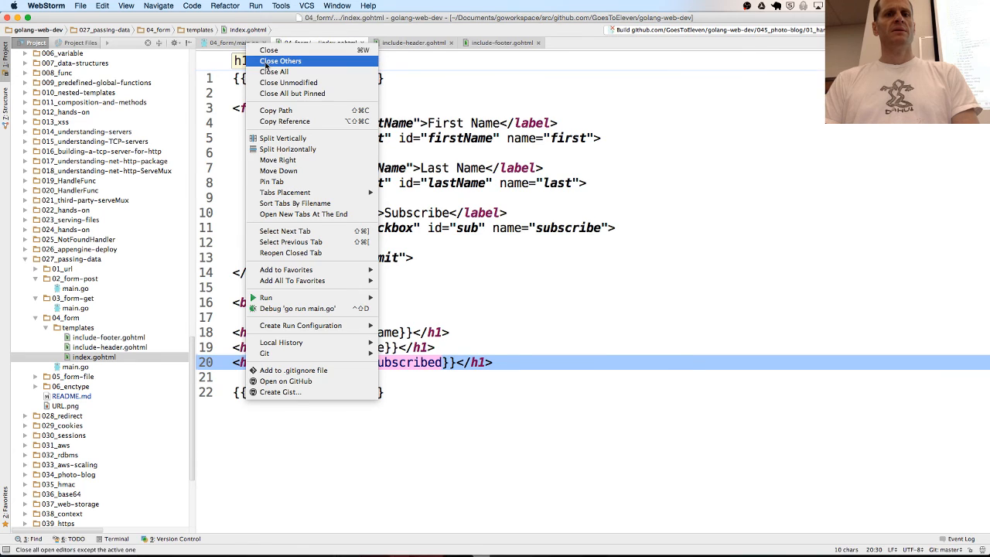
pyautogui.click(281, 60)
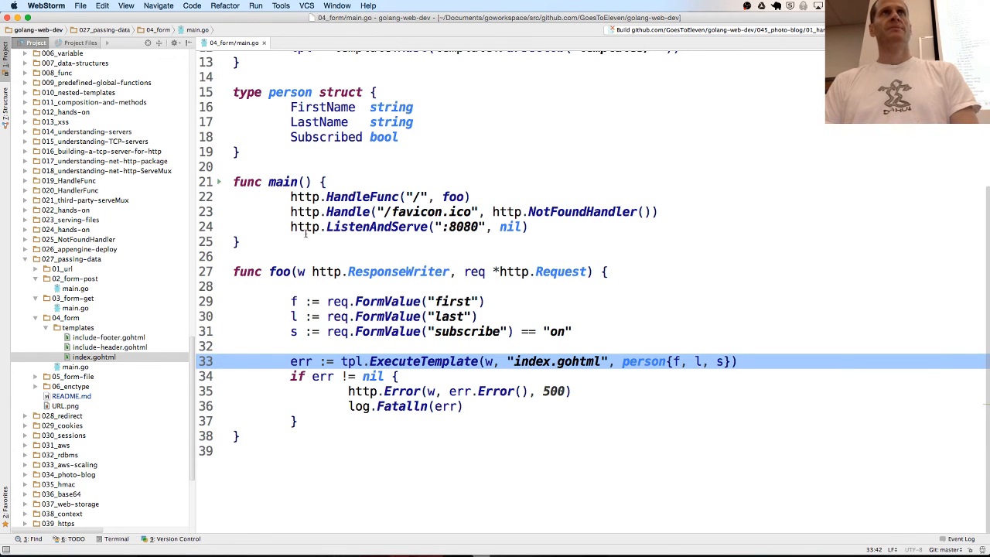
pyautogui.scroll(3)
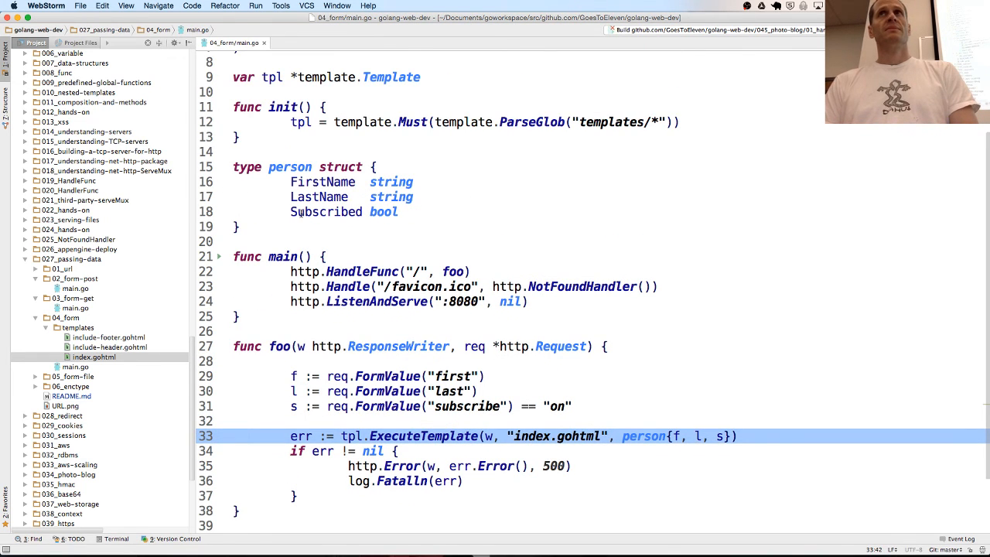
pyautogui.click(95, 357)
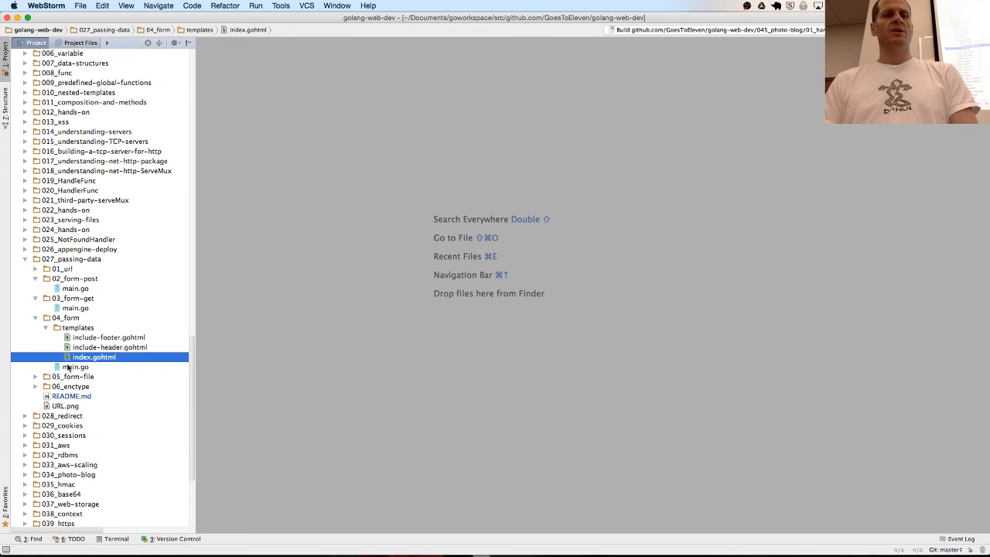
pyautogui.click(36, 376)
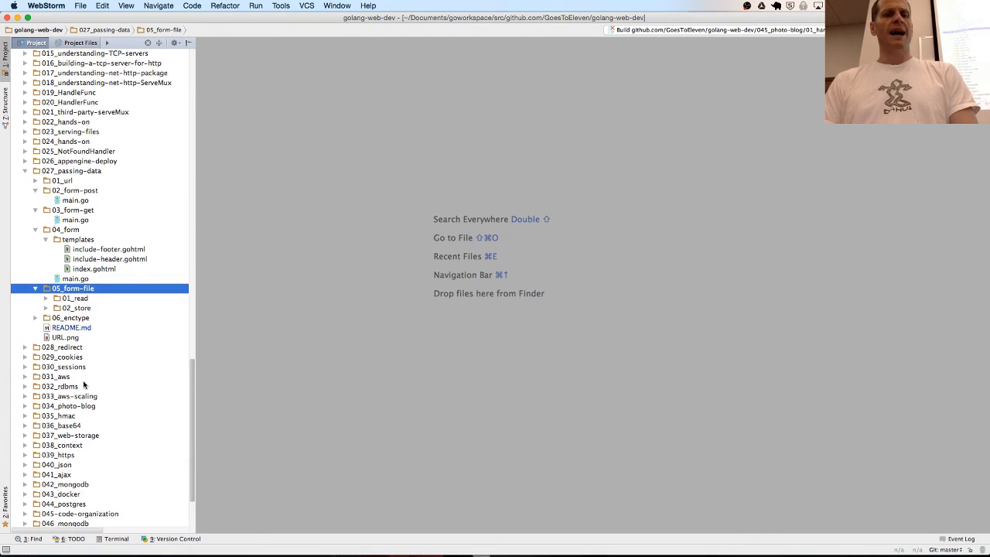
pyautogui.click(35, 317)
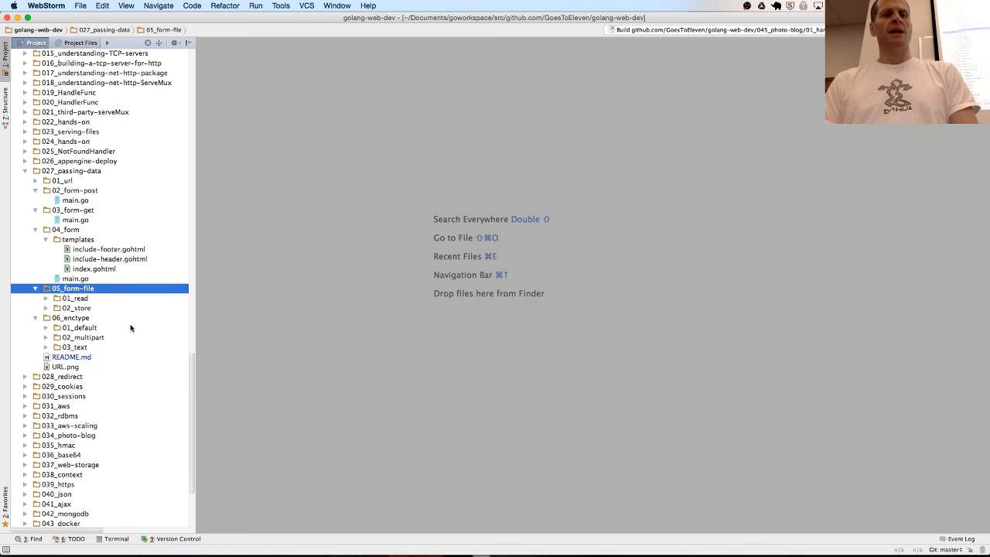
pyautogui.moveTo(132, 321)
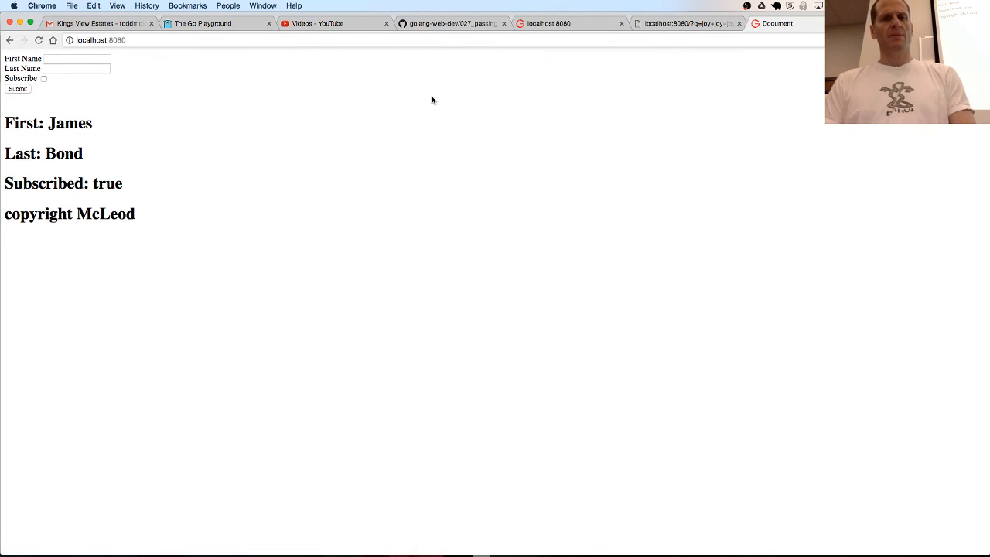
# Show the golang-web-dev 027_passing-data tab with the labelled URL diagram in Chrome.
pyautogui.click(452, 23)
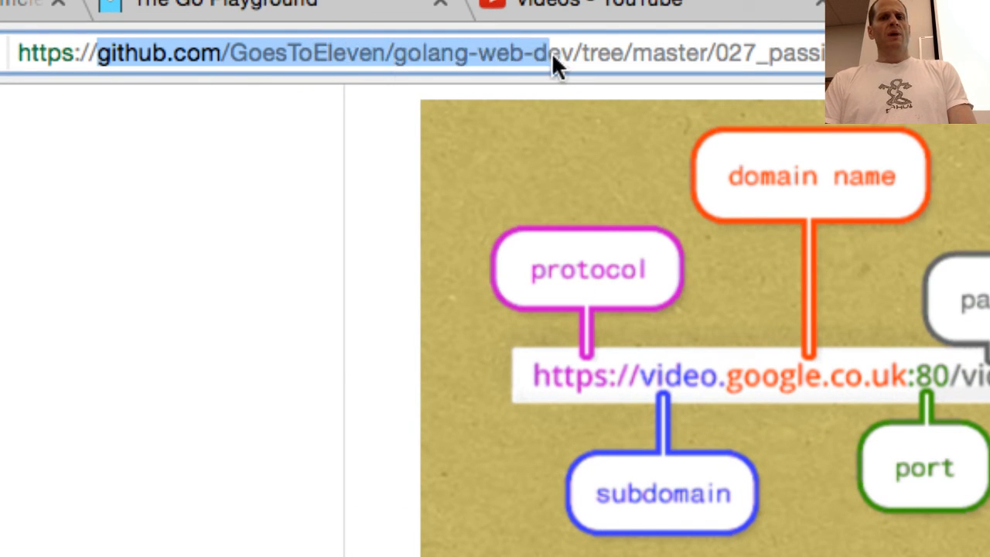
pyautogui.moveTo(486, 114)
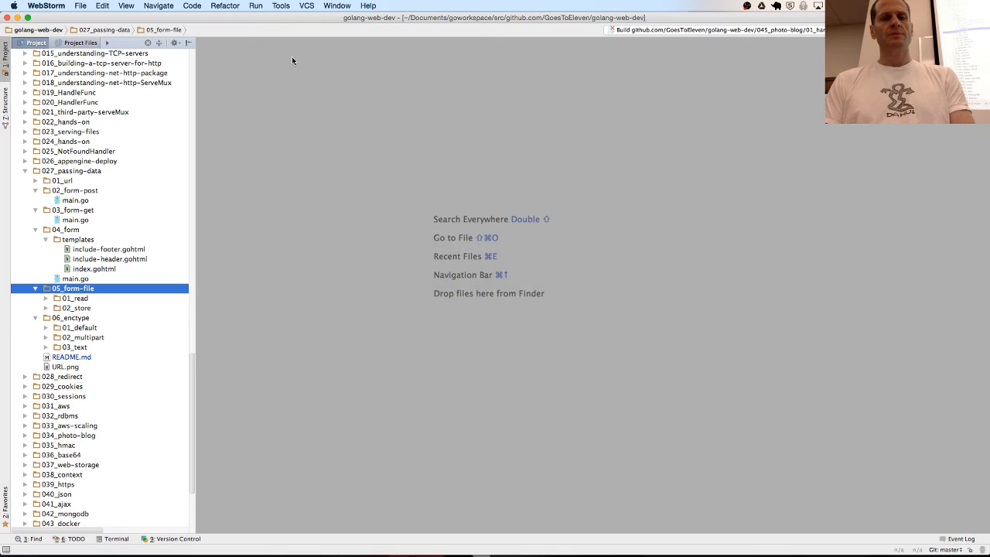
# Collapse the nested 027_passing-data folders, including 05_form-file and 06_enctype, keeping 04_form visible.
pyautogui.click(72, 170)
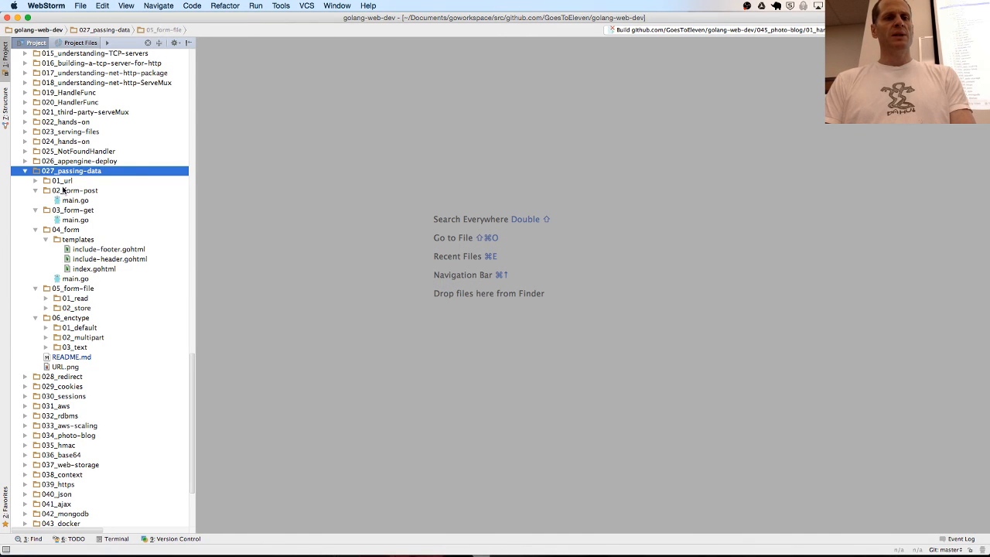
pyautogui.click(36, 209)
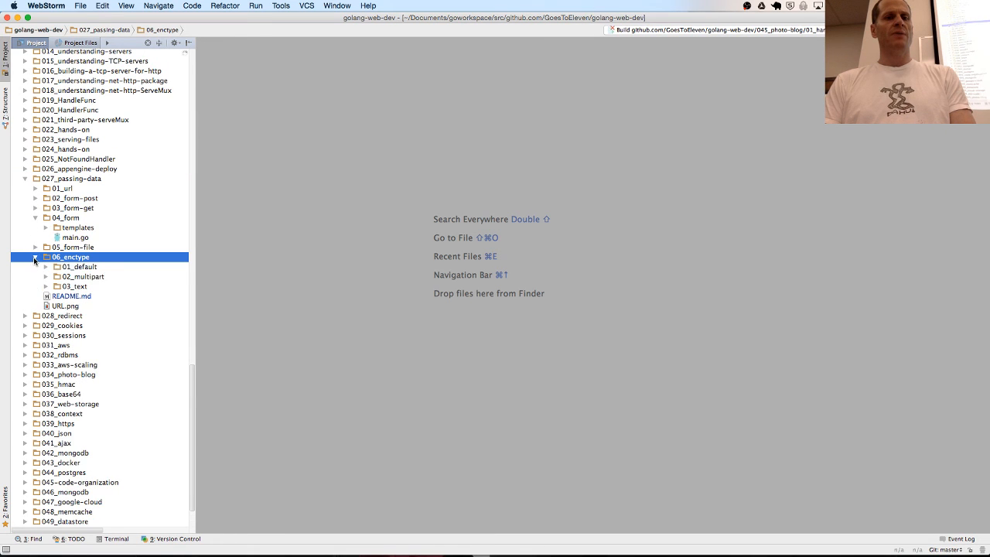
pyautogui.click(65, 217)
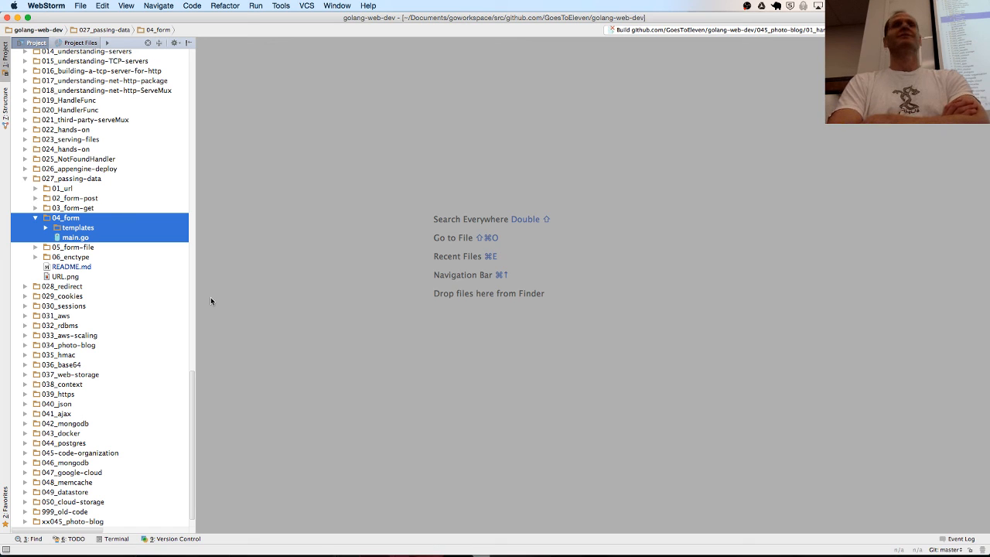
pyautogui.moveTo(636, 154)
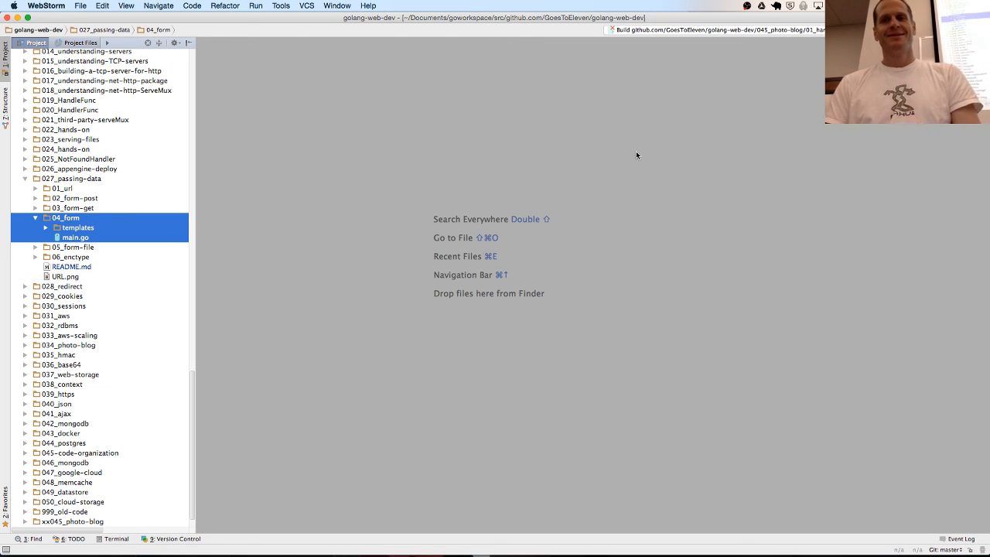